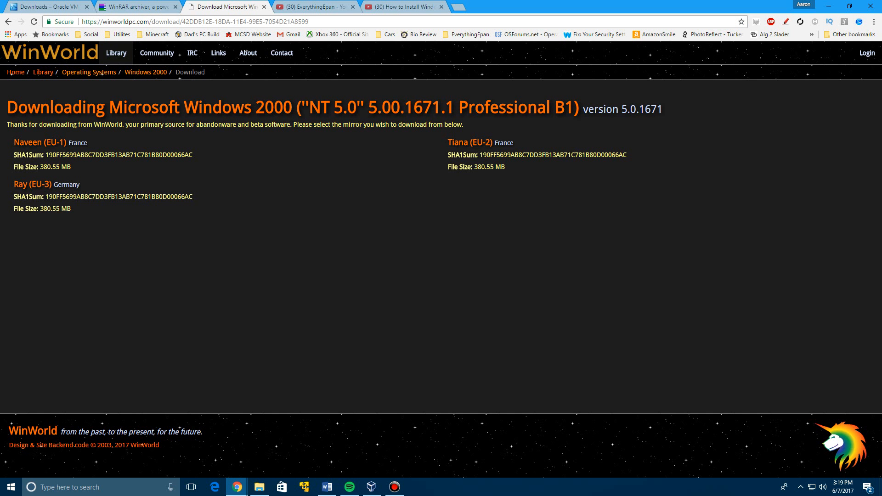
Leave the WinWorld download page in Chrome and bring up the VirtualBox Manager.
drag(223, 107, 577, 108)
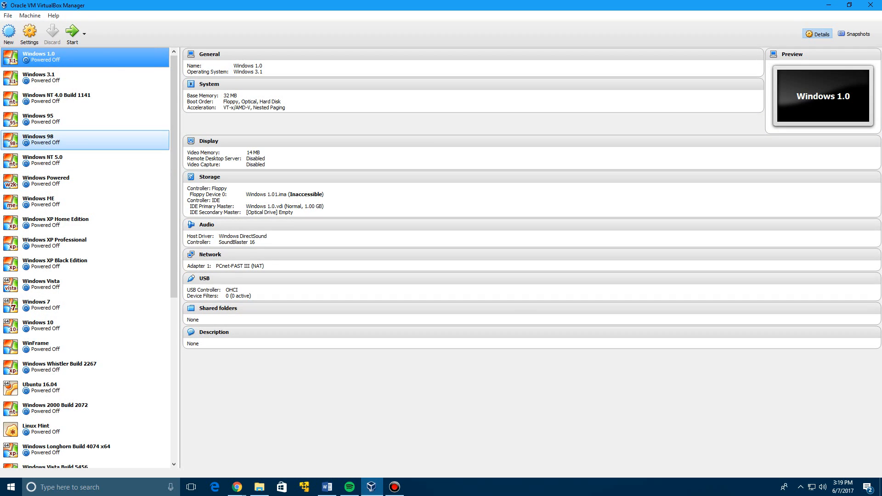
Start a new machine named Windows NT 5.0 Build 1671 with the Windows NT 4 type.
click(8, 31)
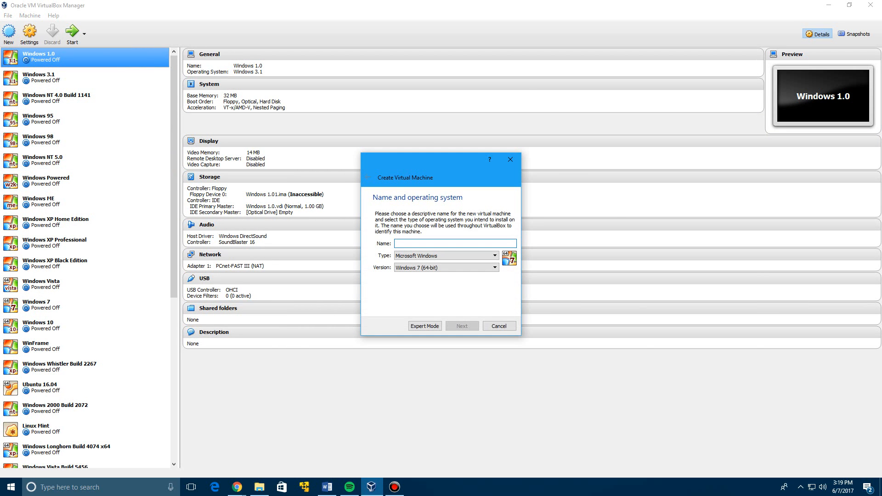
text(Windows NT 5.0 Bui)
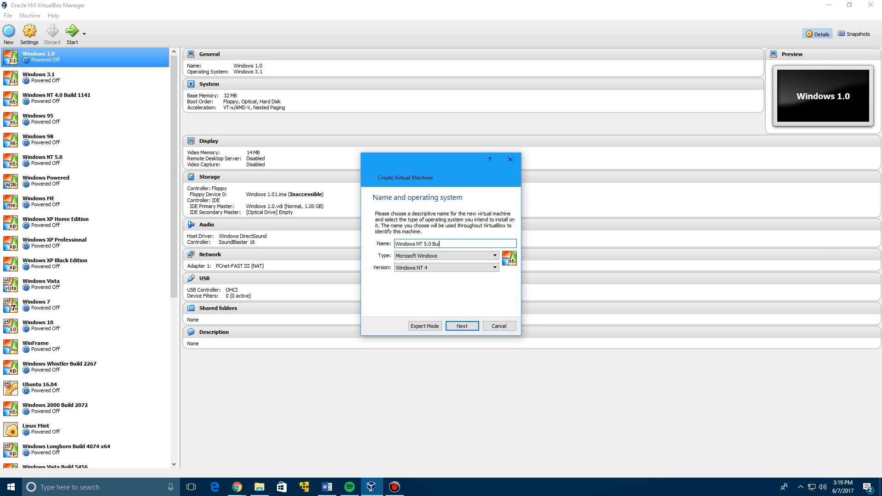
text(ld 16)
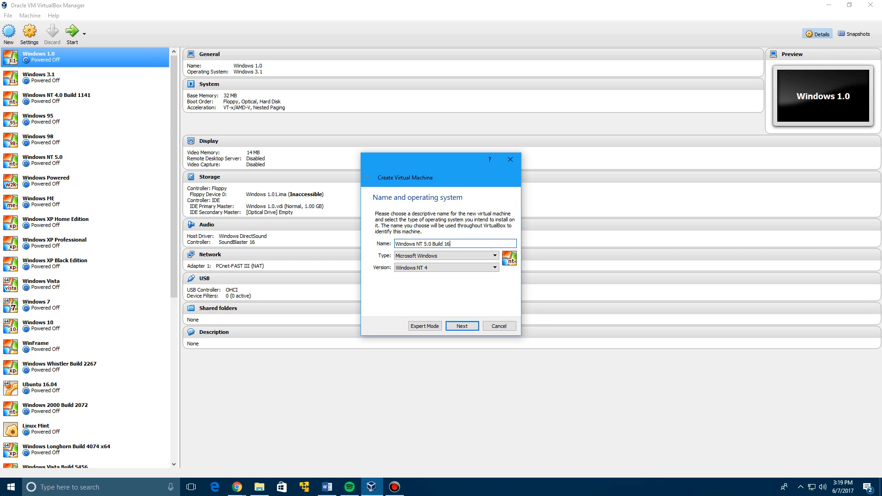
text(71)
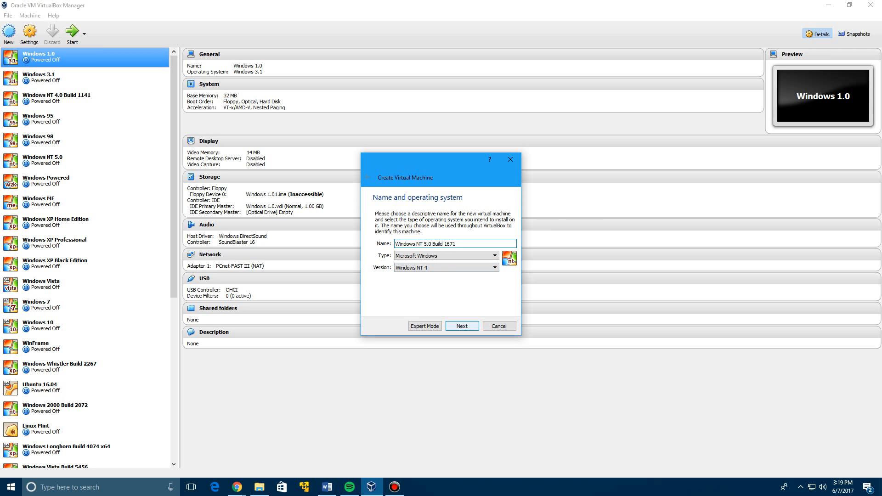
click(461, 326)
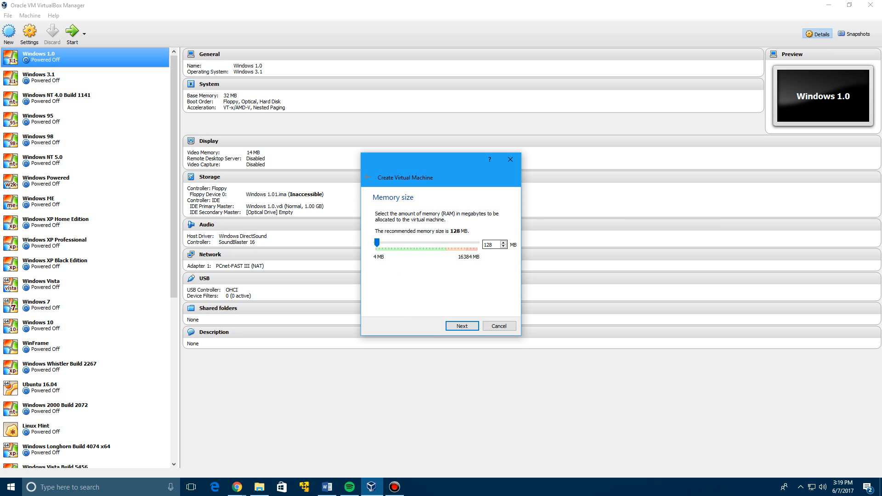
Keep 128 MB memory and create a dynamically allocated 2 GB VDI disk for it.
click(461, 326)
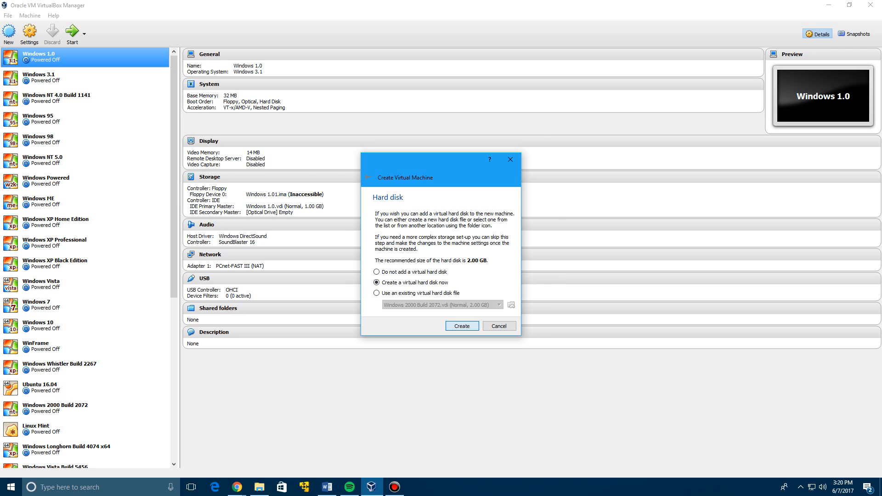
click(461, 325)
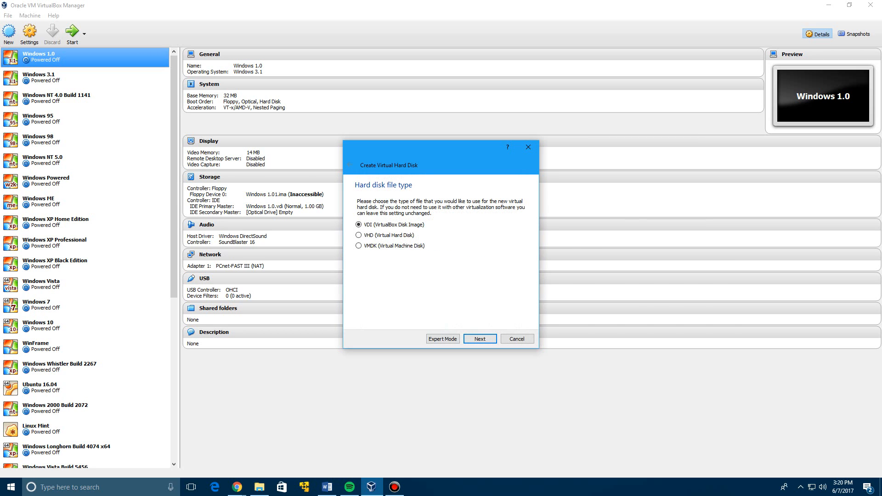
click(478, 338)
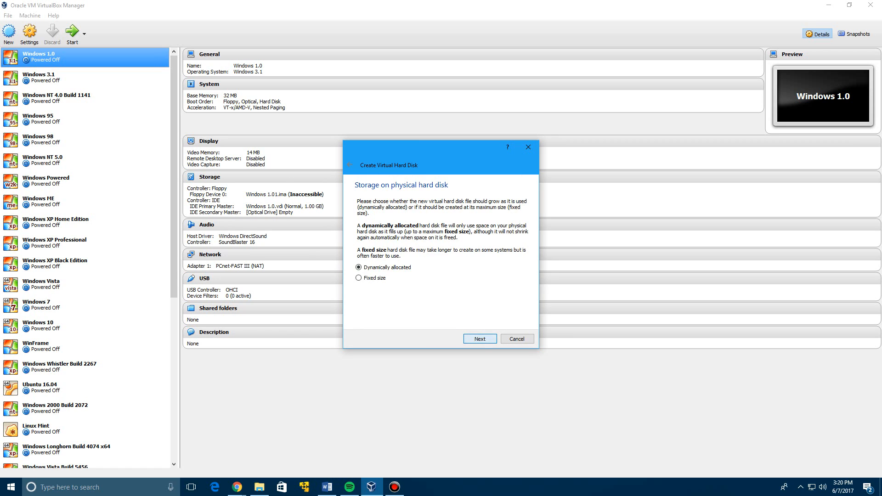
click(479, 339)
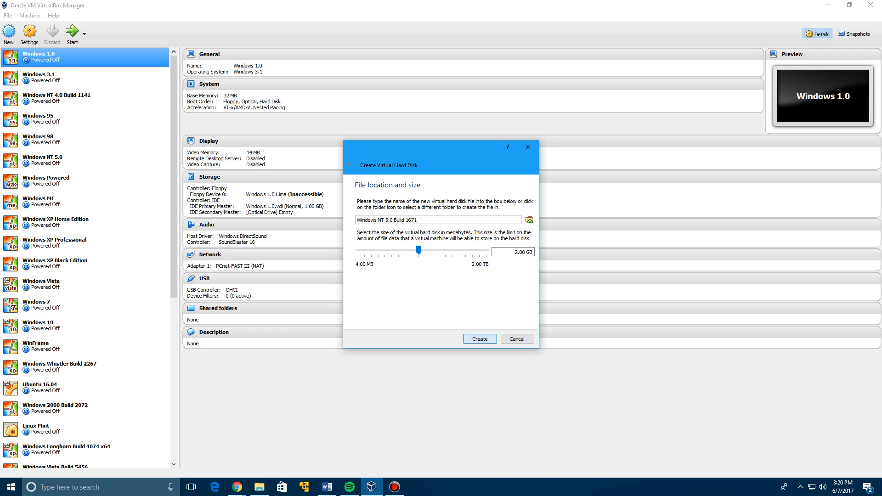
click(479, 338)
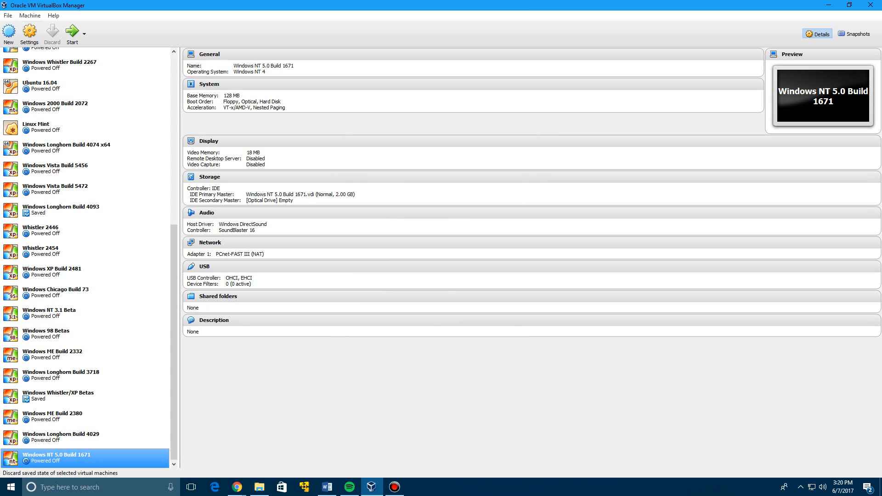
Attach Cairo_5.00.1671.1_wks.iso to the machine's empty optical drive in Storage settings.
click(28, 32)
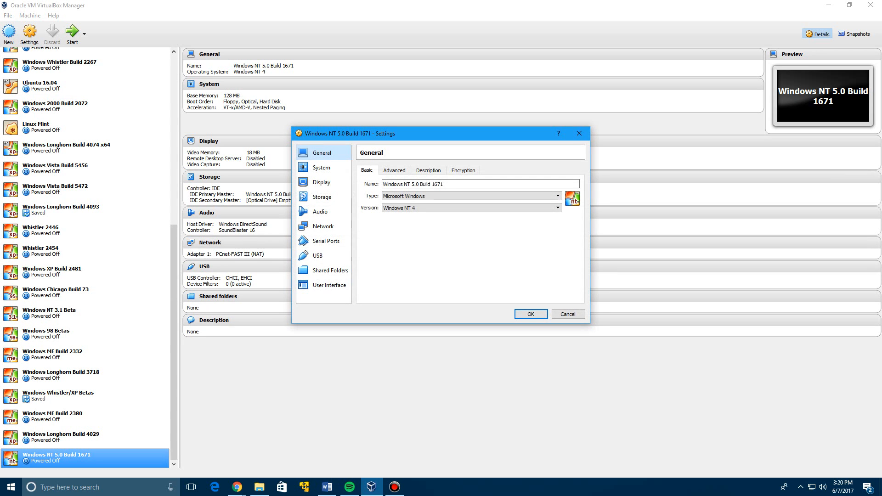
click(321, 196)
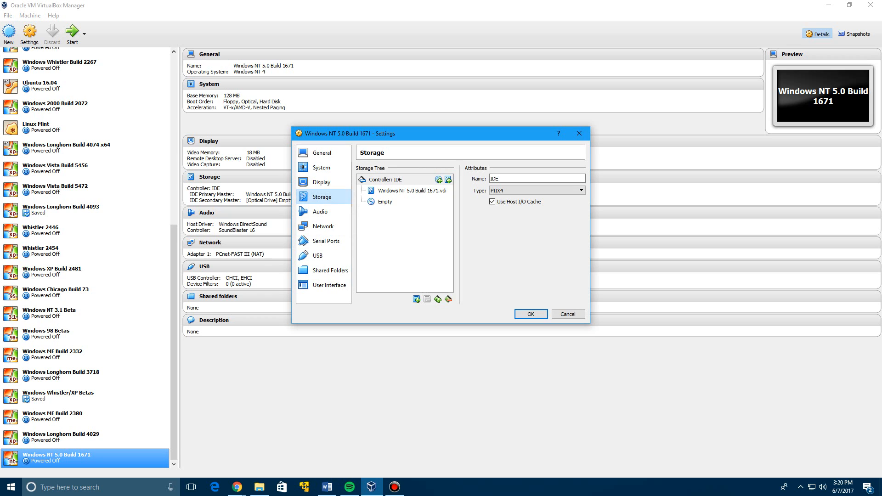
click(384, 201)
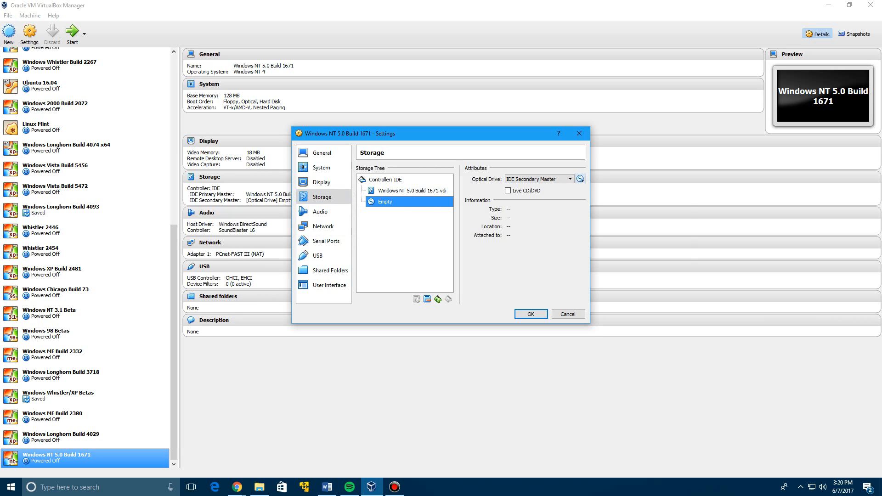
click(581, 178)
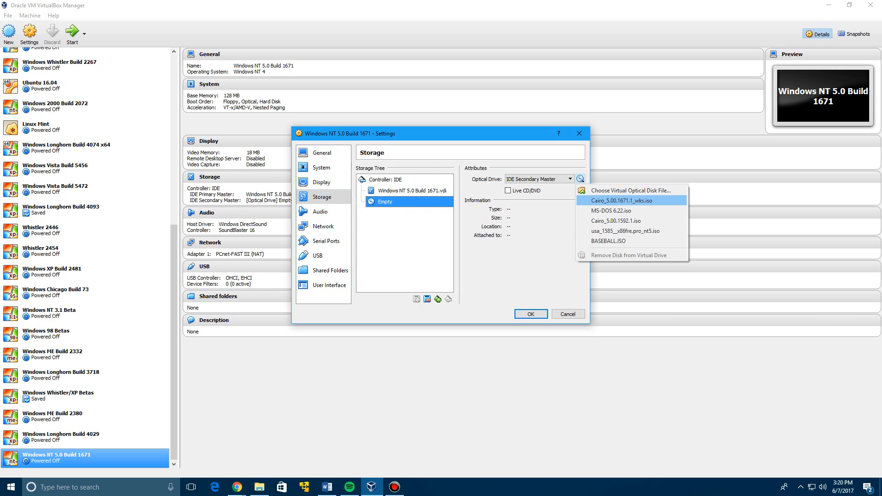
click(632, 200)
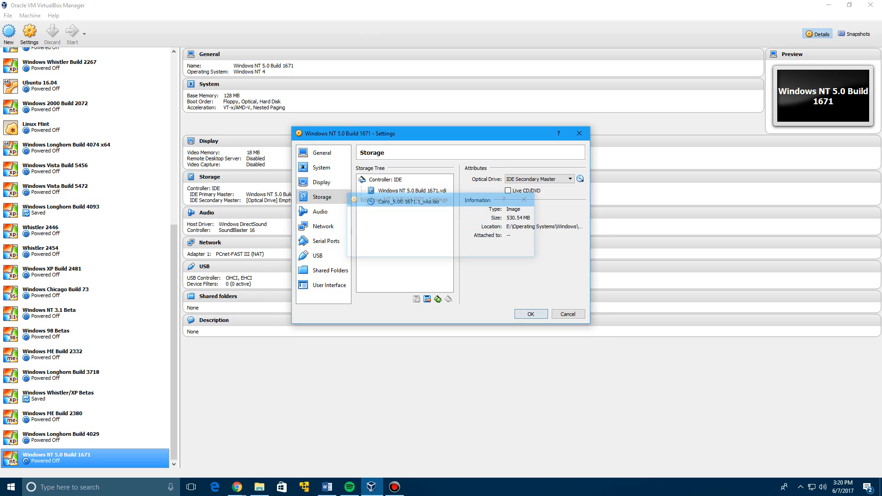
click(529, 314)
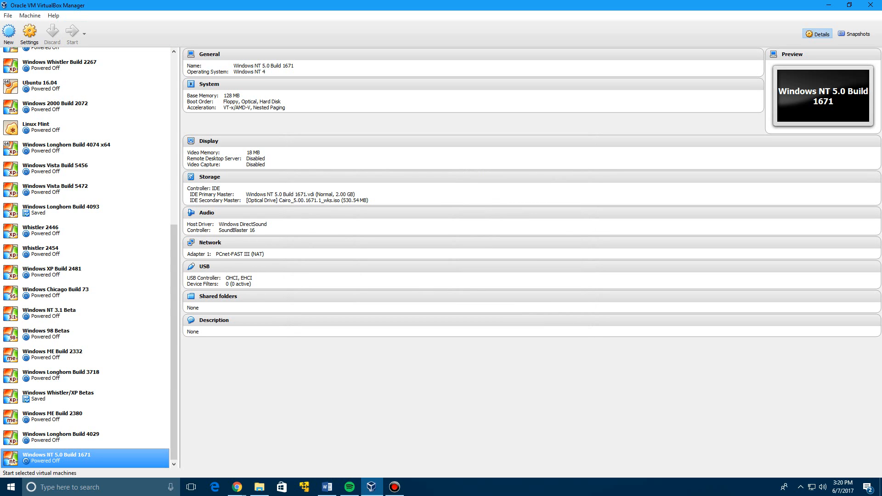
mouse_move(72, 32)
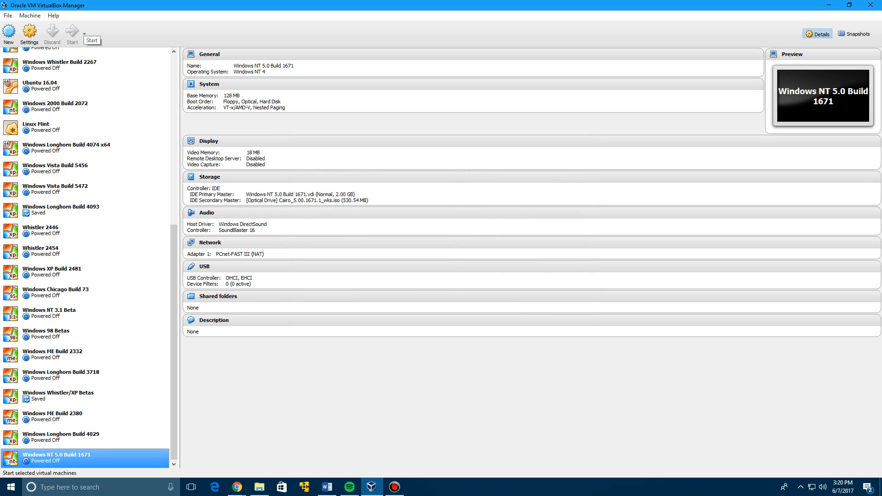
Start the machine, maximize its window and boot to the Setup beta notice.
click(71, 33)
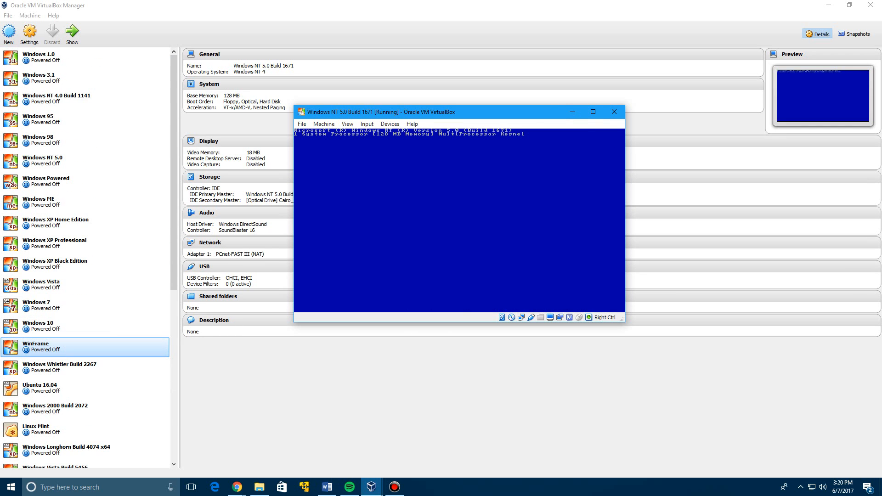
click(66, 450)
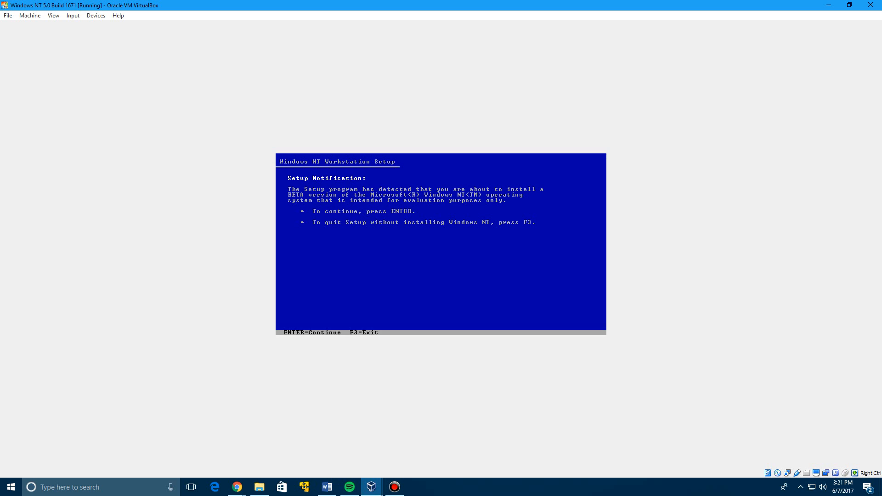
Continue past the beta notice, welcome, storage devices and disk data warning screens.
key(enter)
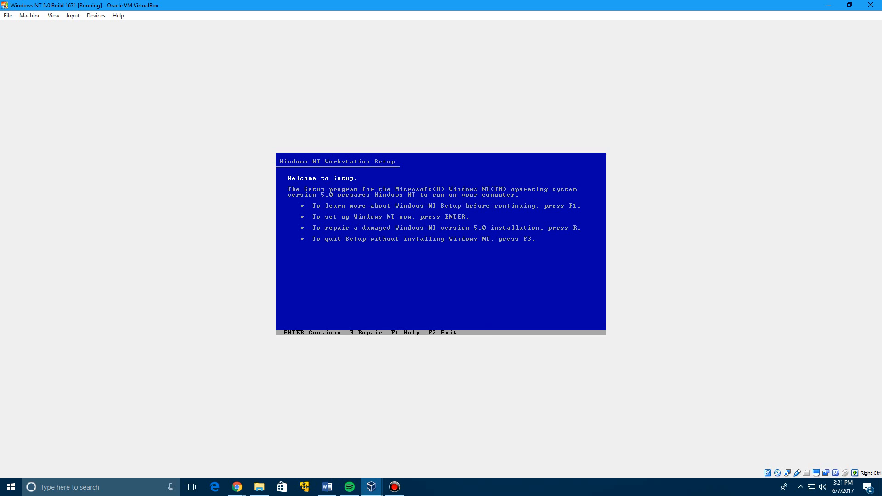
key(enter)
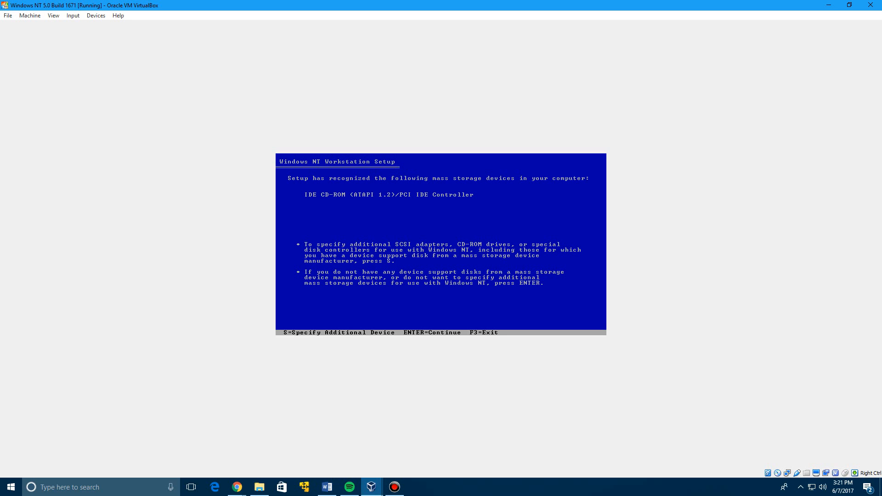
key(enter)
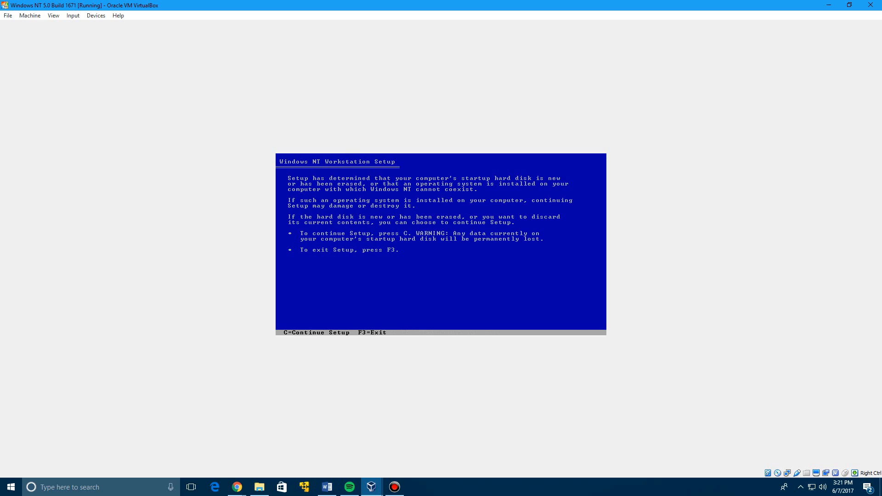
key(c)
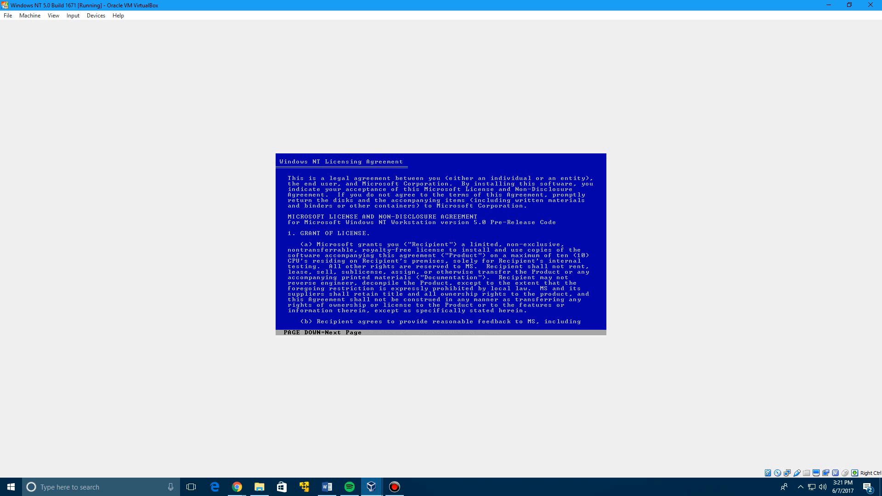
Page to the end of the licence agreement and accept it with F8.
key(pagedown)
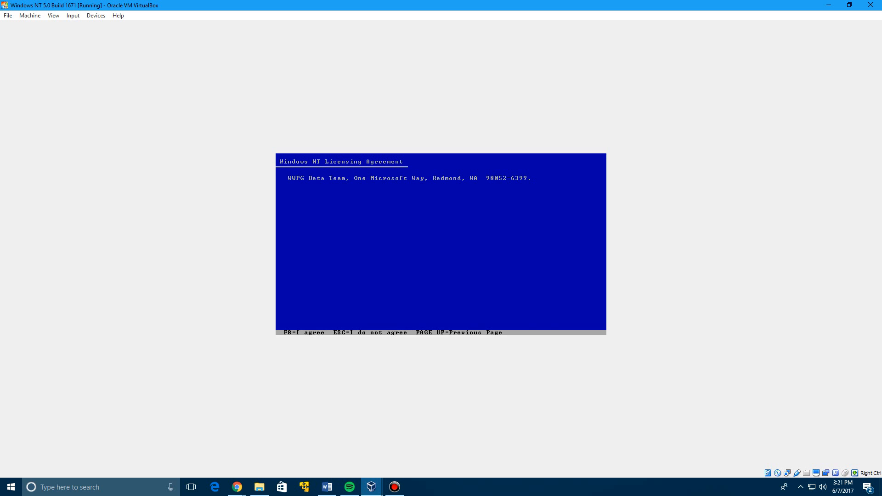
key(f8)
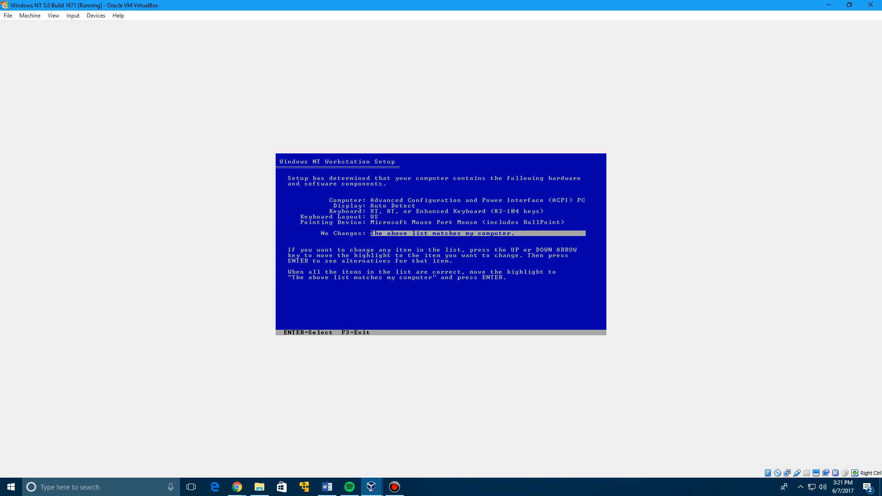
Confirm the hardware list and format the new partition as FAT, letting files copy.
key(Enter)
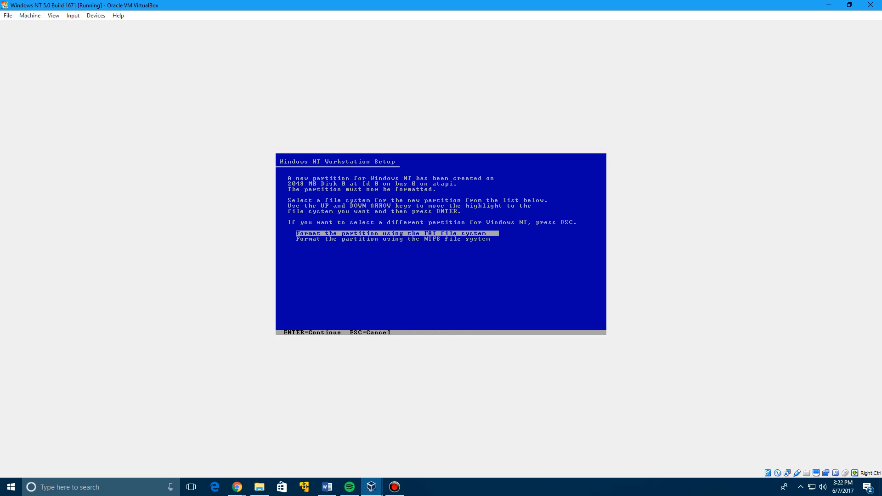
key(Down)
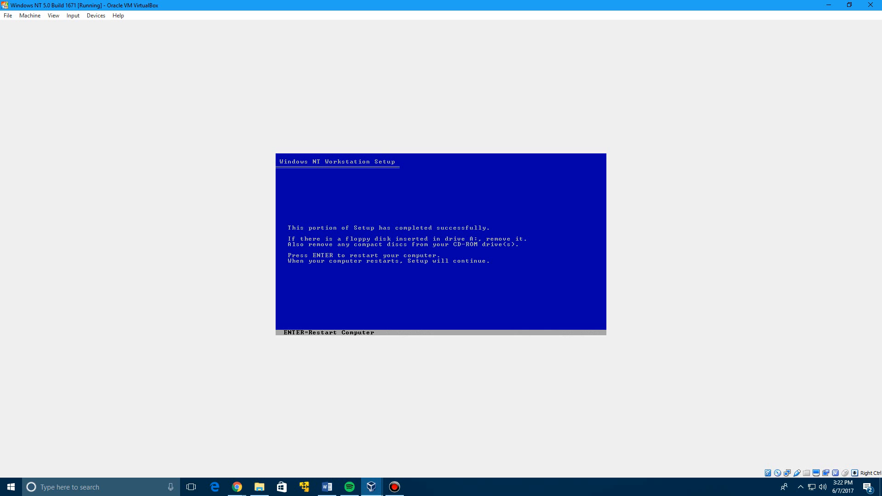
Restart into Windows NT and bring up the VirtualBox View menu while it boots.
key(enter)
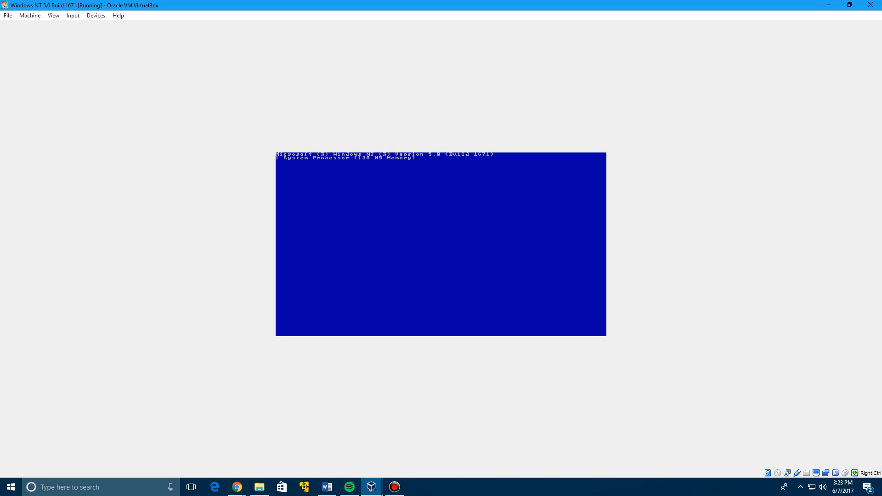
click(53, 15)
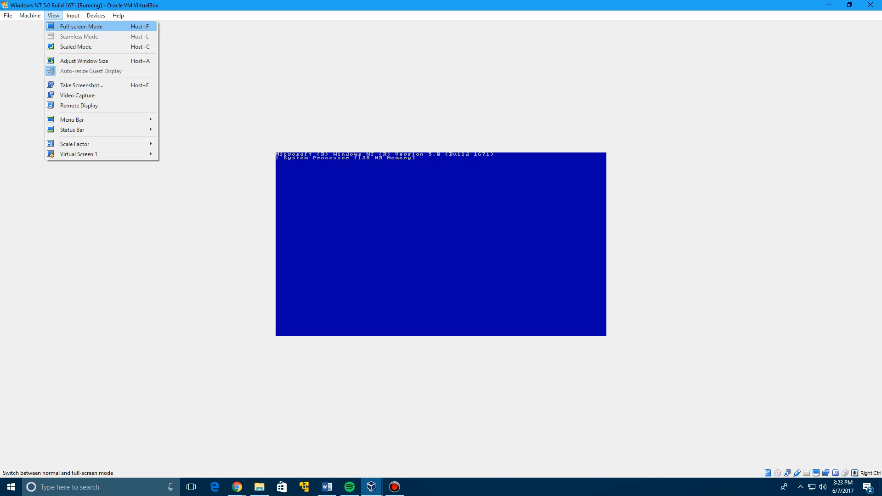
Switch the machine to full-screen mode and confirm the Insert Disk prompt.
click(81, 27)
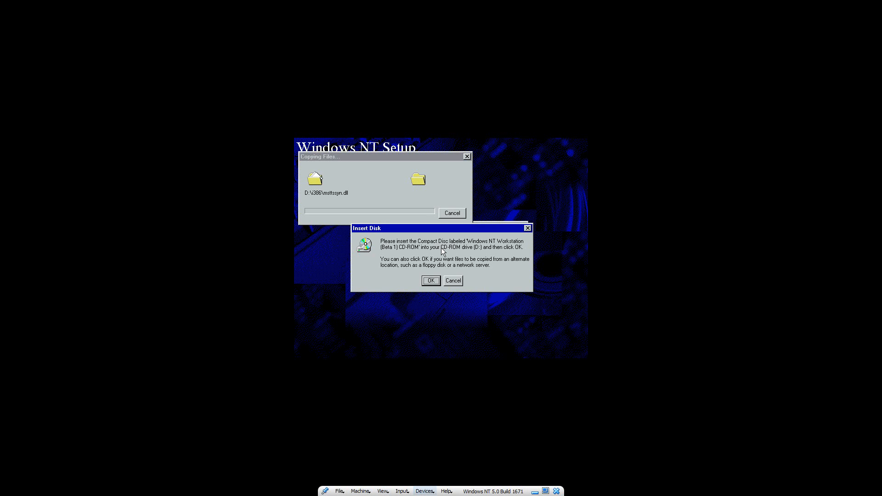
click(424, 491)
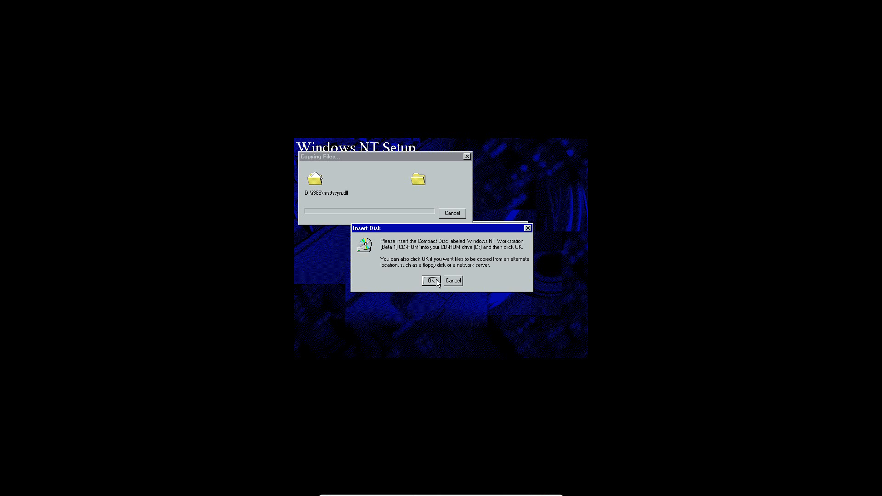
click(430, 280)
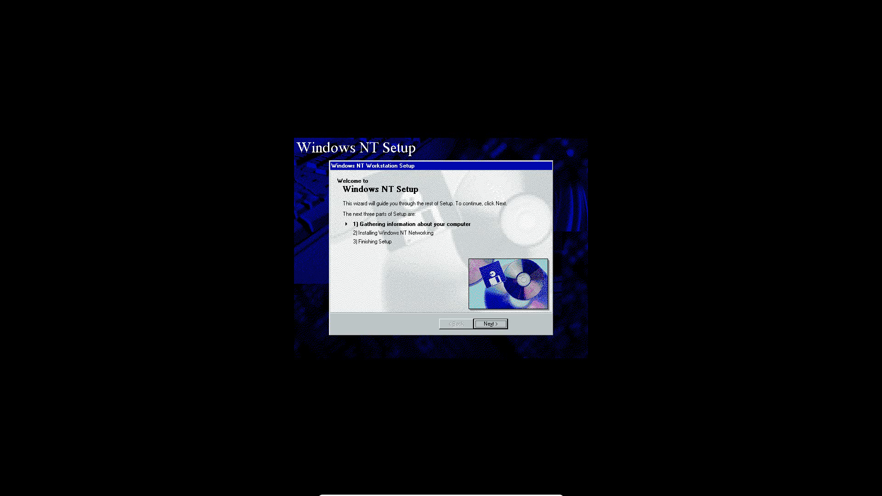
mouse_move(455, 294)
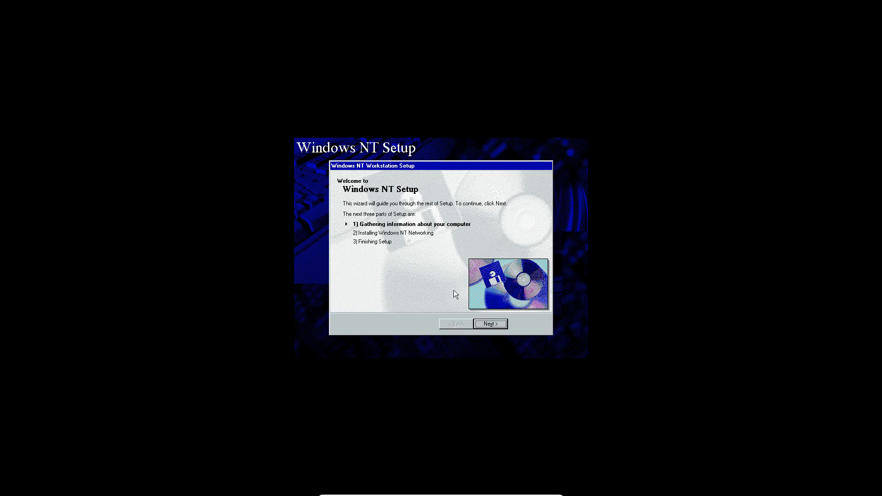
Advance past the welcome and installed devices pages, keeping the Typical setup type.
click(489, 323)
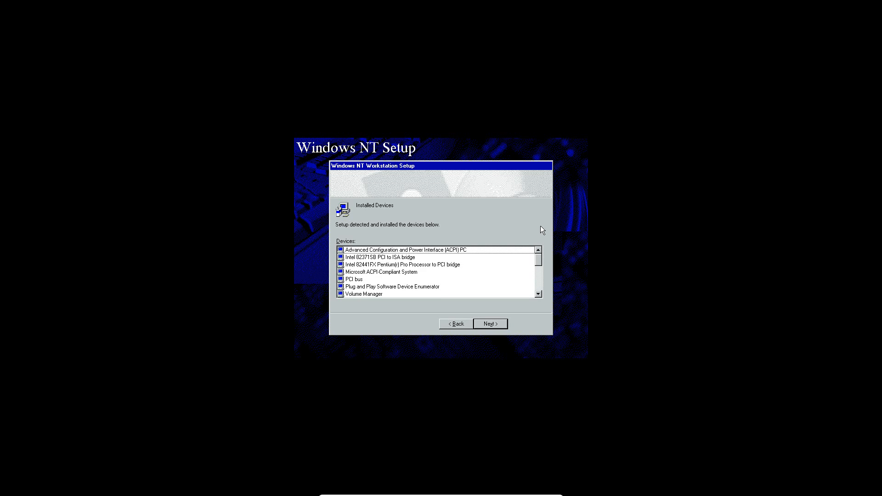
click(489, 323)
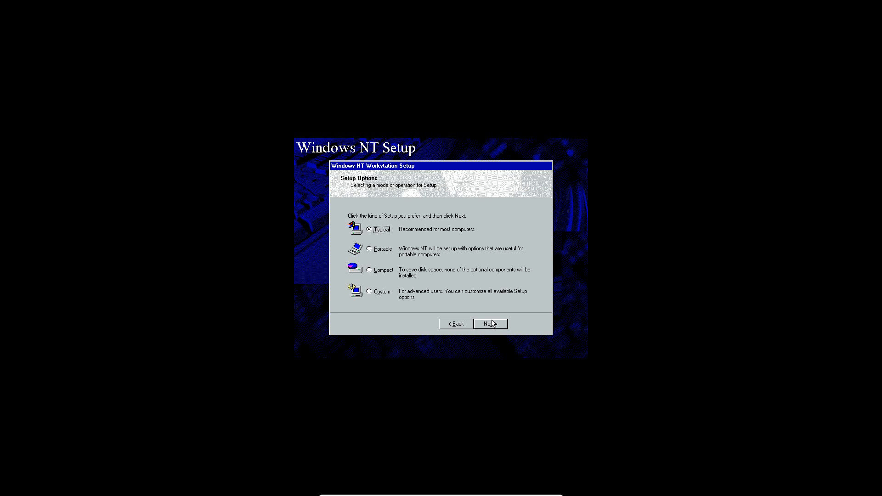
mouse_move(389, 246)
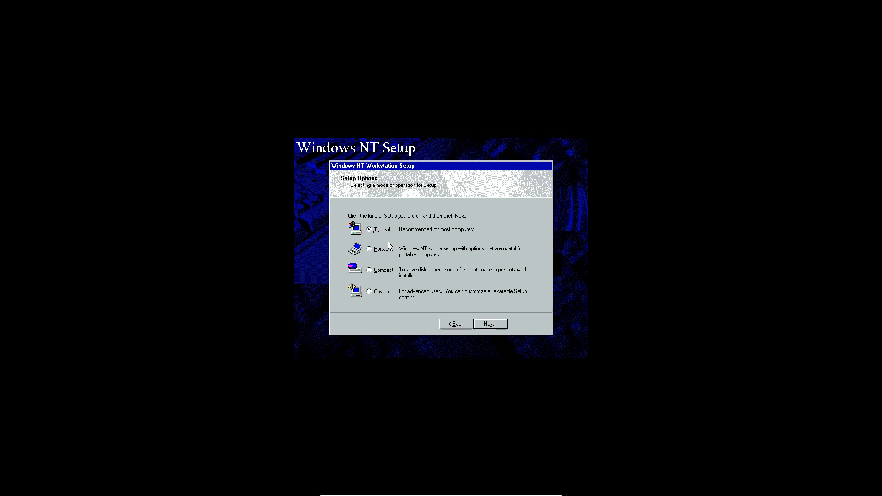
click(489, 323)
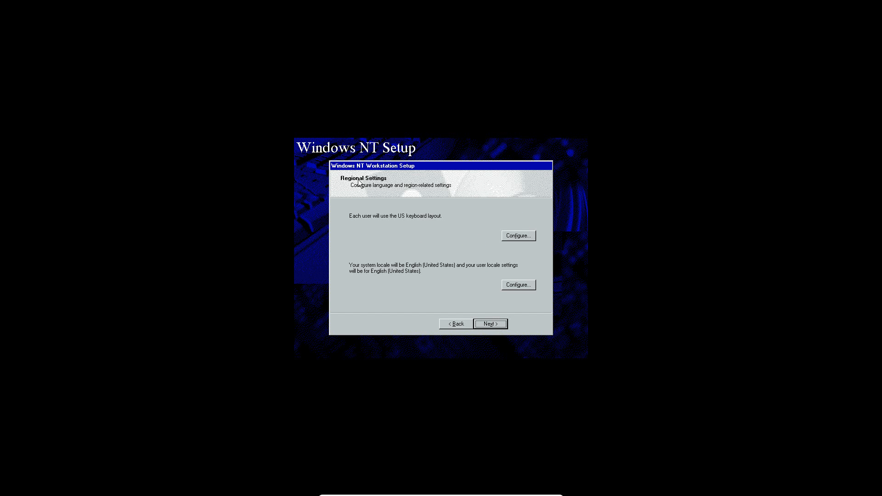
mouse_move(500, 333)
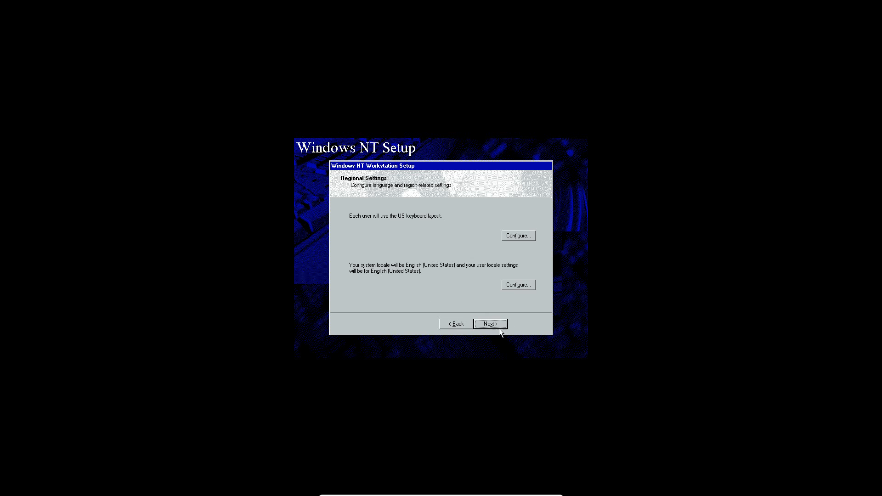
Keep US regional settings, enter owner name Everythin and computer name NT1671.
click(489, 323)
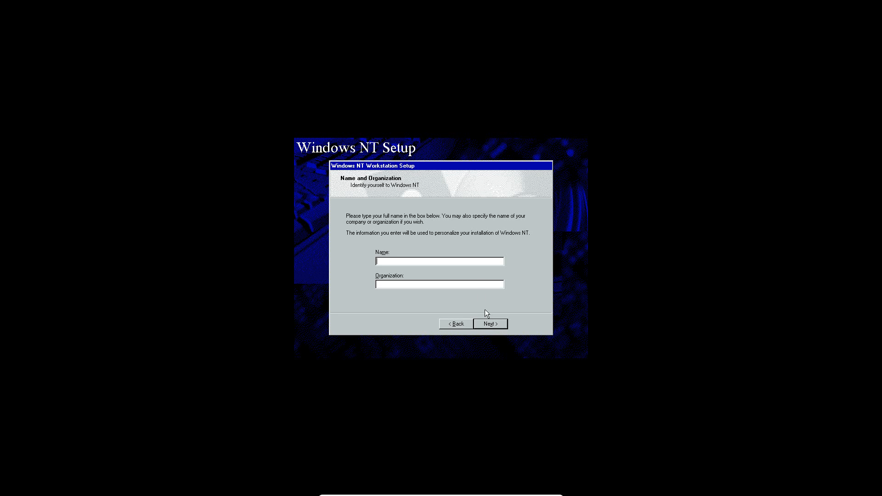
mouse_move(470, 273)
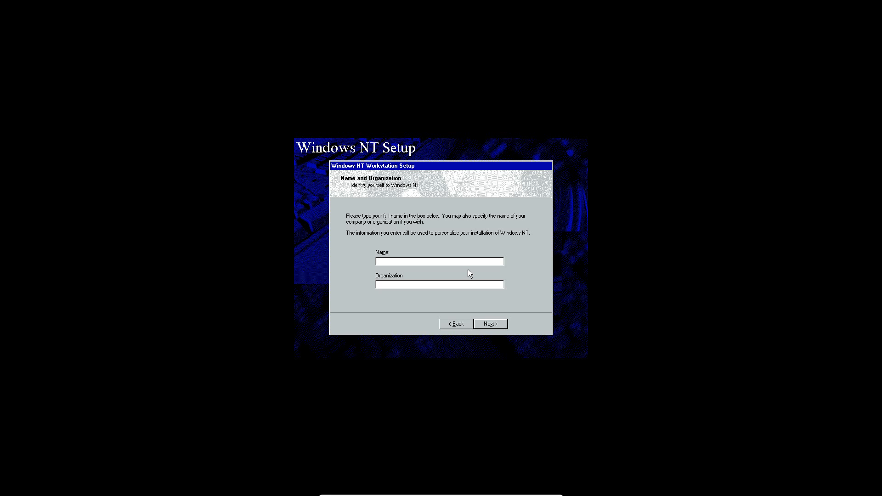
text(EverythingEpan)
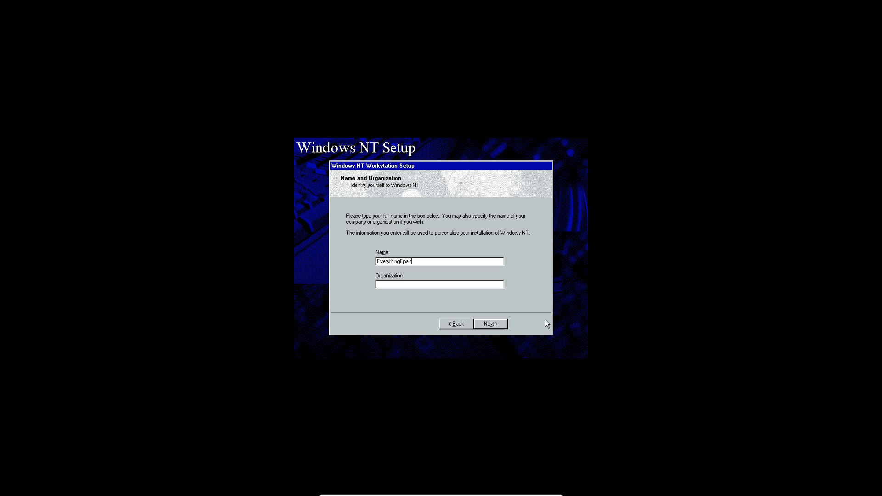
click(489, 323)
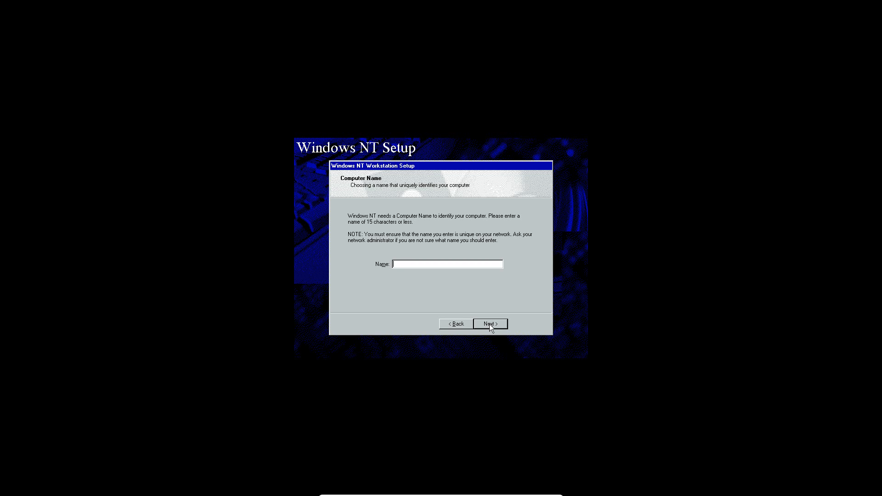
text(NT)
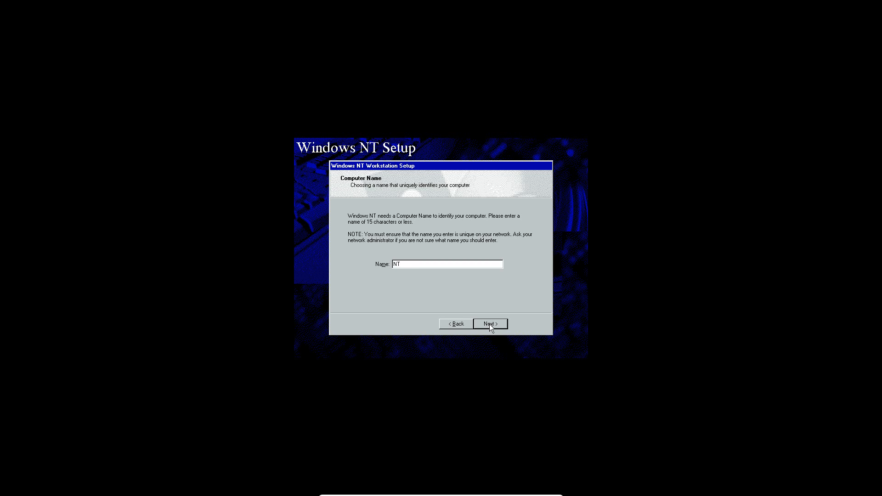
text(1671)
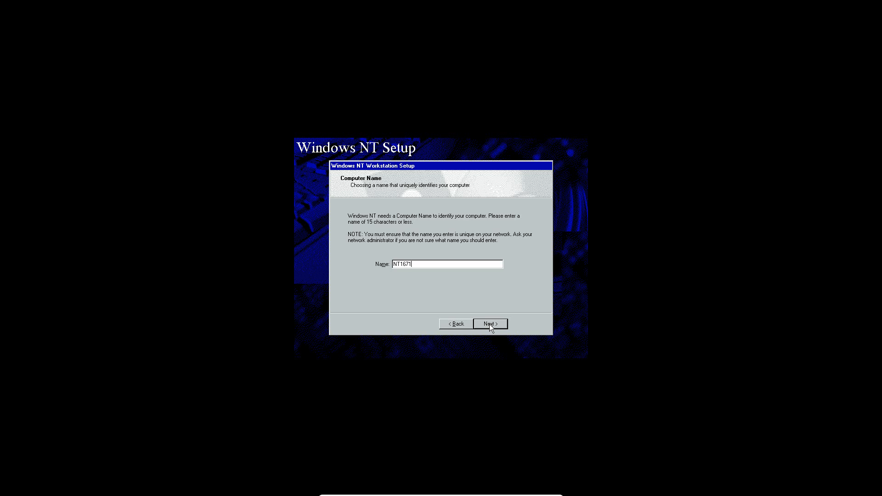
click(489, 324)
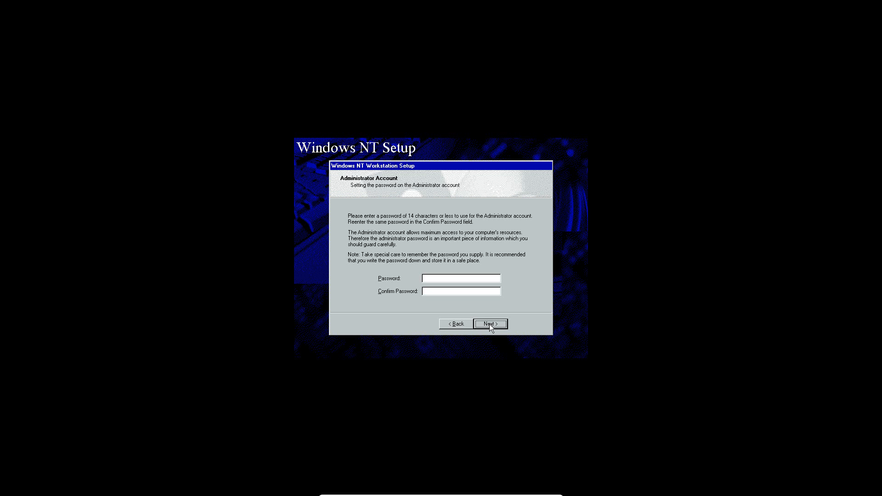
Skip the administrator password and decline creating an emergency repair disk.
click(489, 323)
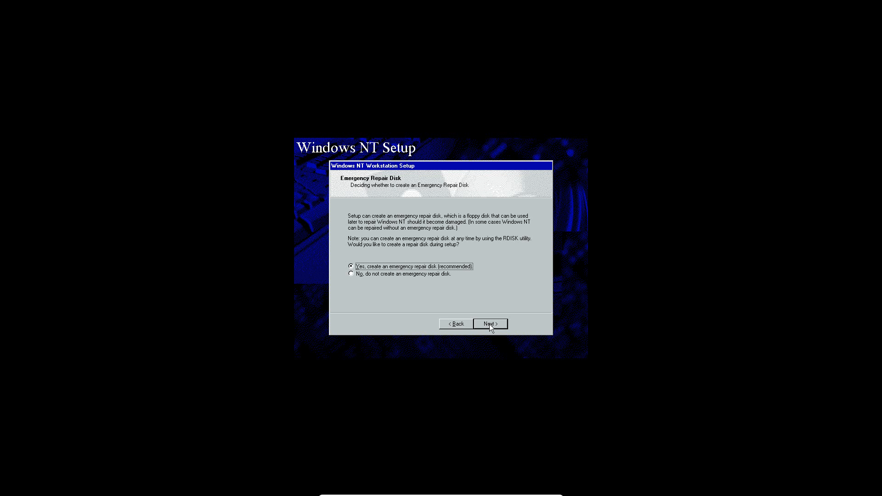
click(351, 273)
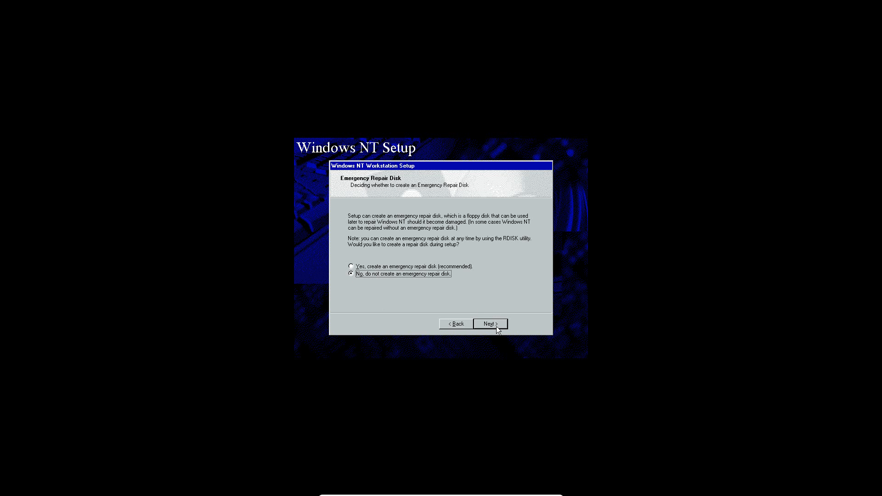
click(489, 323)
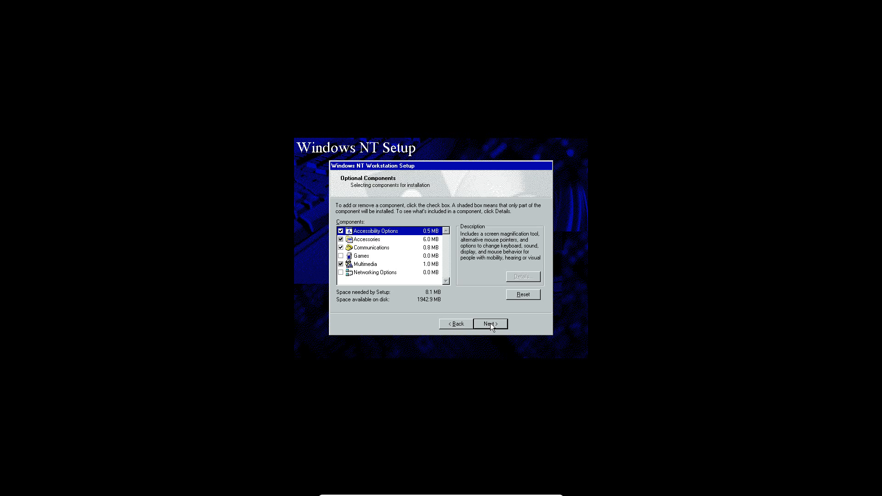
Keep the default optional components and agree to install networking now.
click(490, 323)
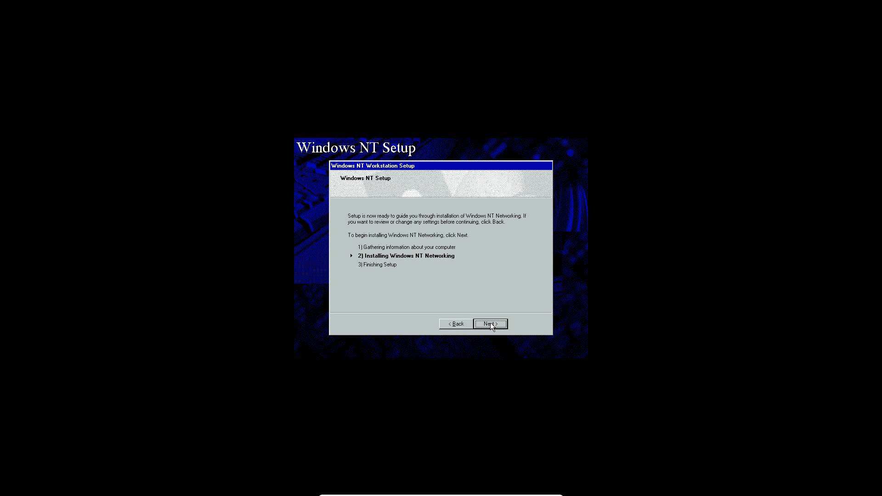
click(488, 324)
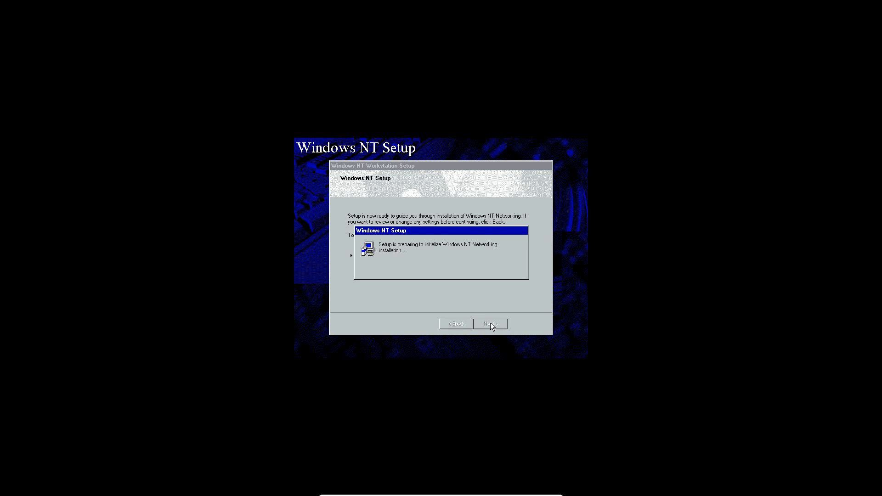
click(489, 324)
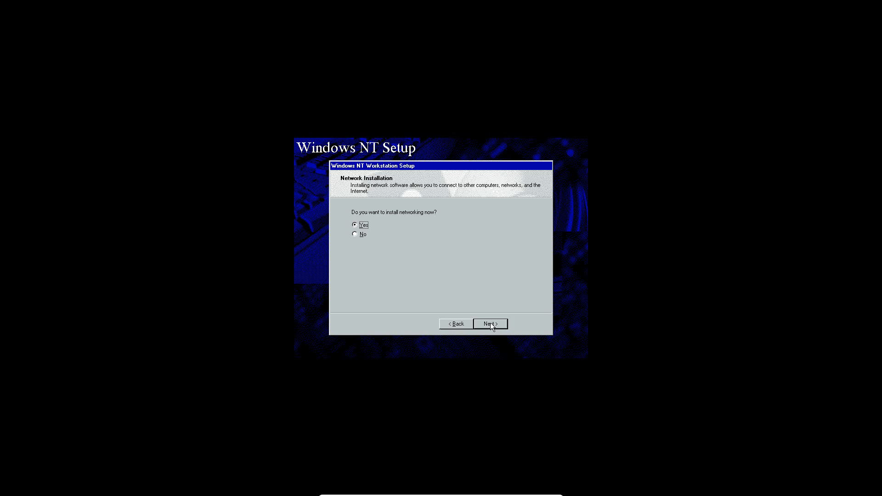
click(488, 324)
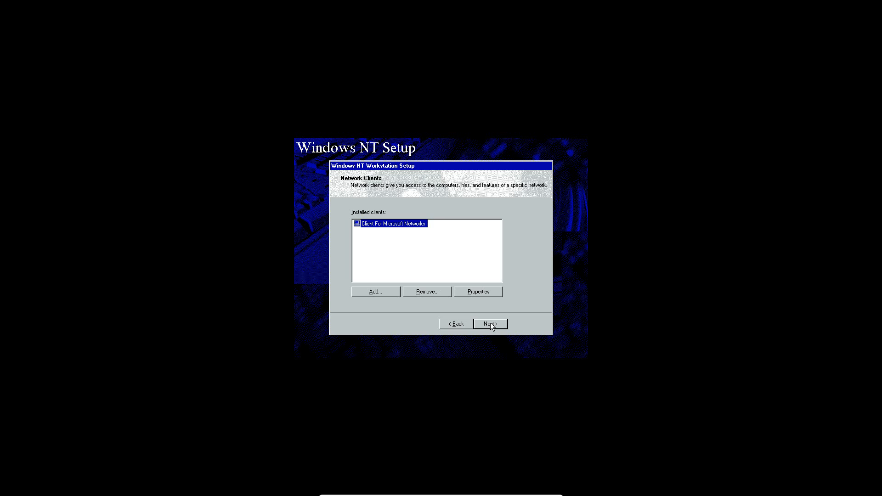
Keep Client for Microsoft Networks, join NT1671 to the default WORKGROUP and finish the wizard.
click(490, 323)
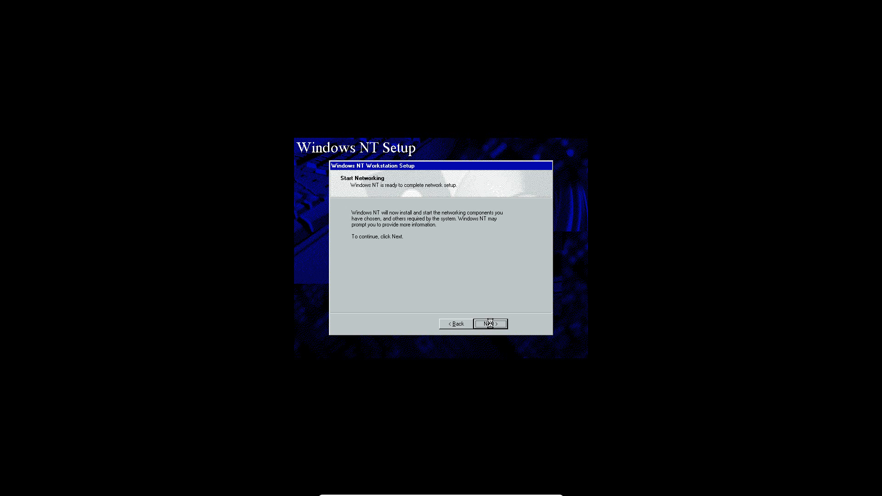
click(490, 324)
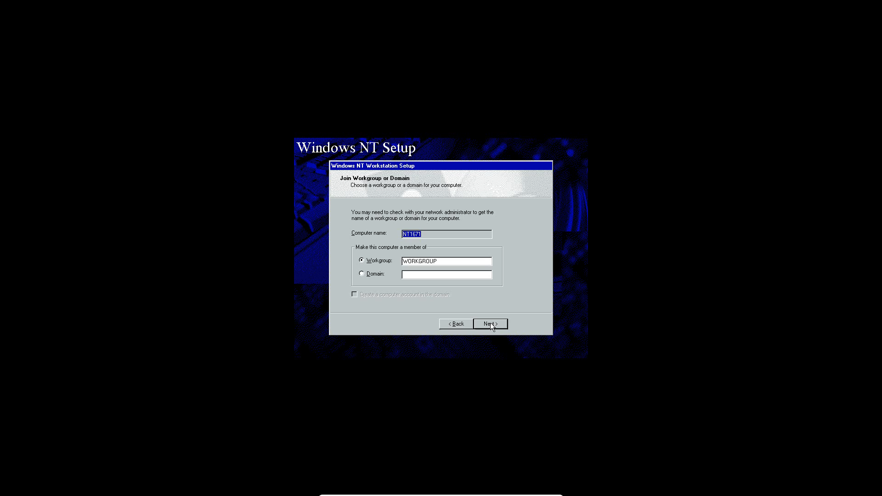
click(488, 323)
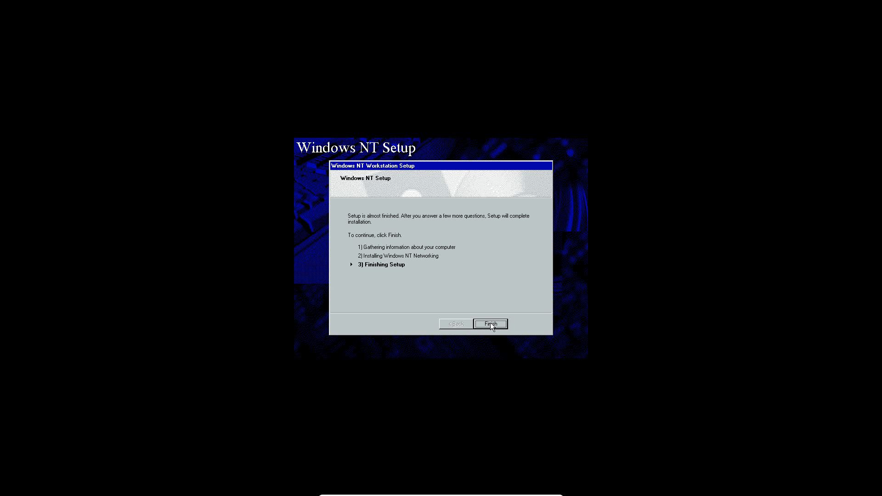
click(489, 323)
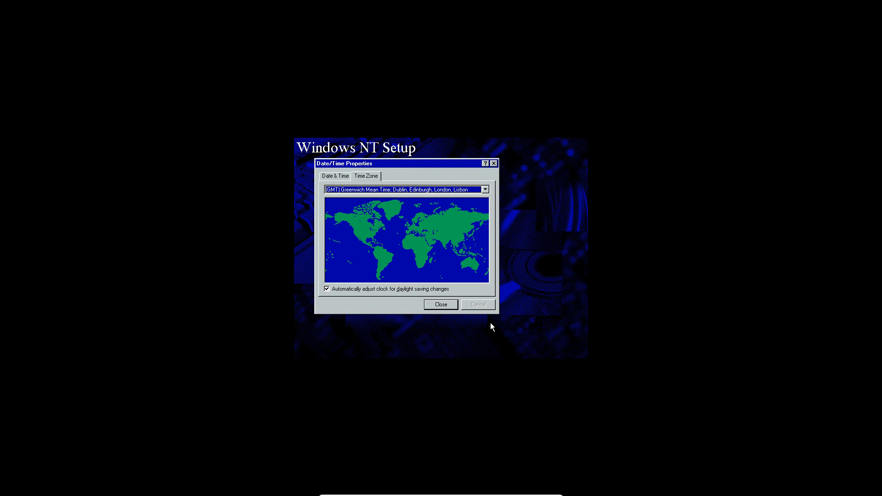
mouse_move(353, 180)
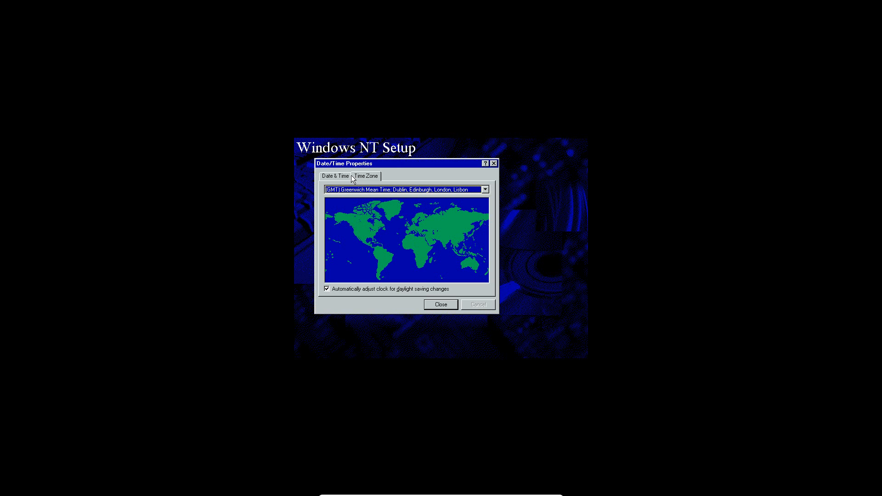
Close the time zone settings and accept the detected VGA display at 16 colours, 640 by 480.
click(441, 304)
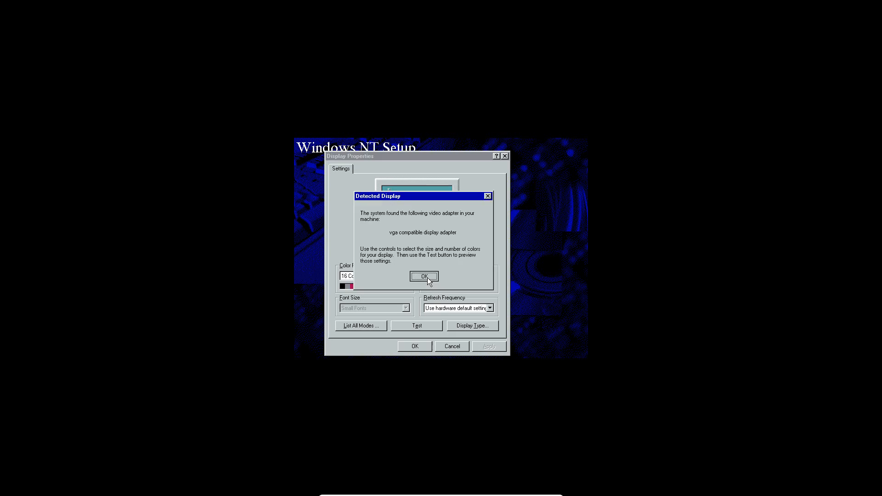
click(423, 276)
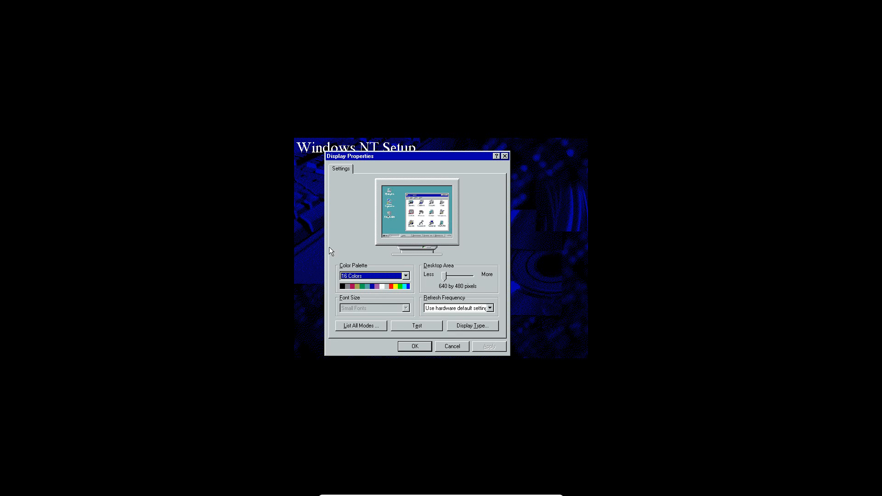
mouse_move(455, 280)
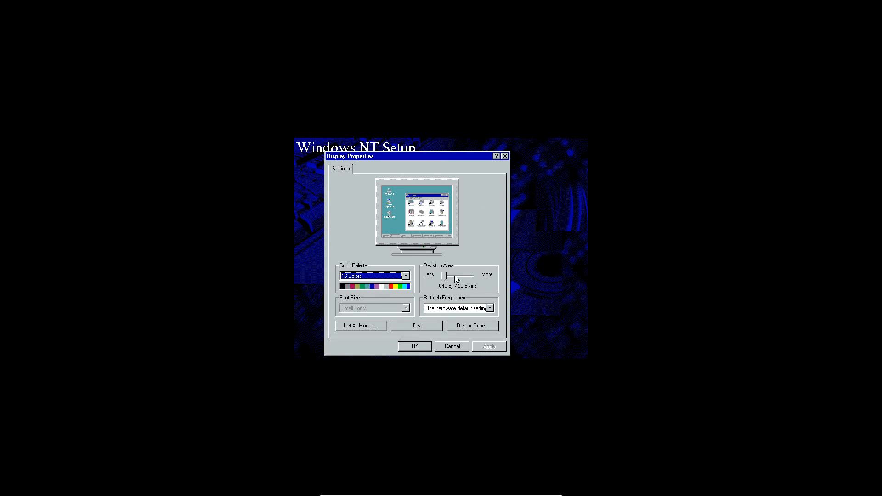
mouse_move(432, 352)
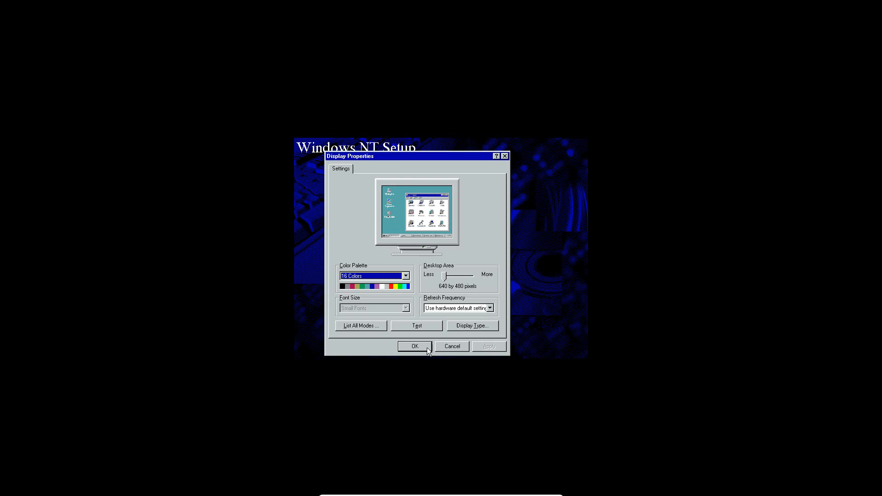
click(414, 345)
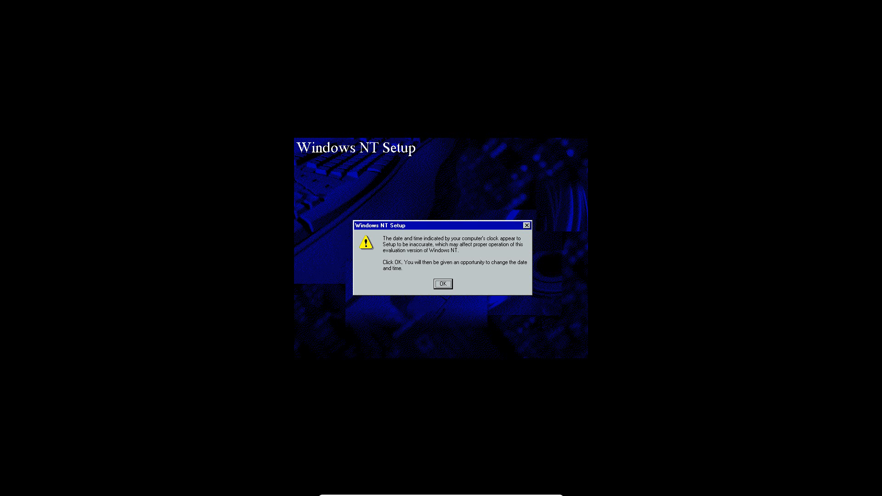
mouse_move(480, 295)
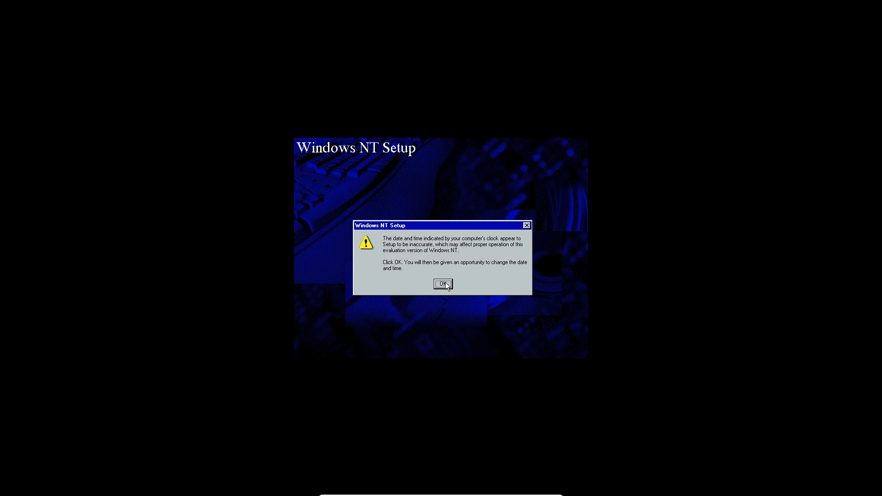
Acknowledge Setup's warning that the computer's clock looks inaccurate.
click(442, 283)
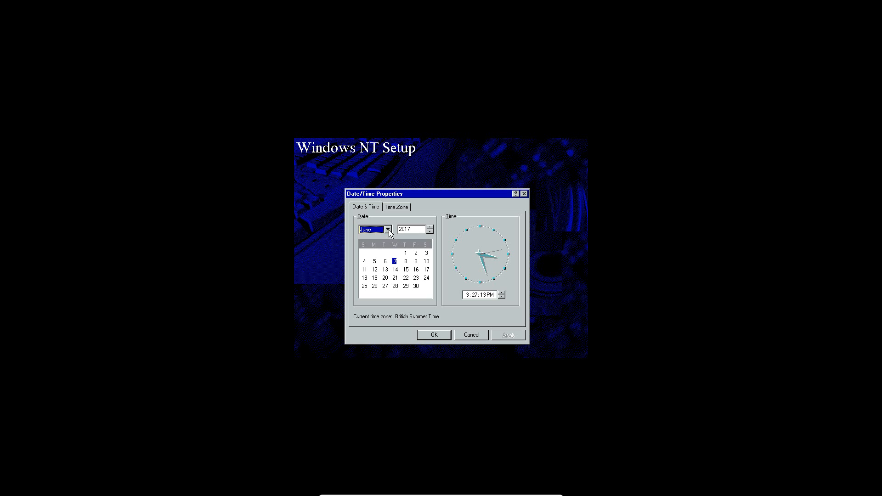
Set the date to 10 September 1997 in Date/Time Properties and confirm it.
click(387, 229)
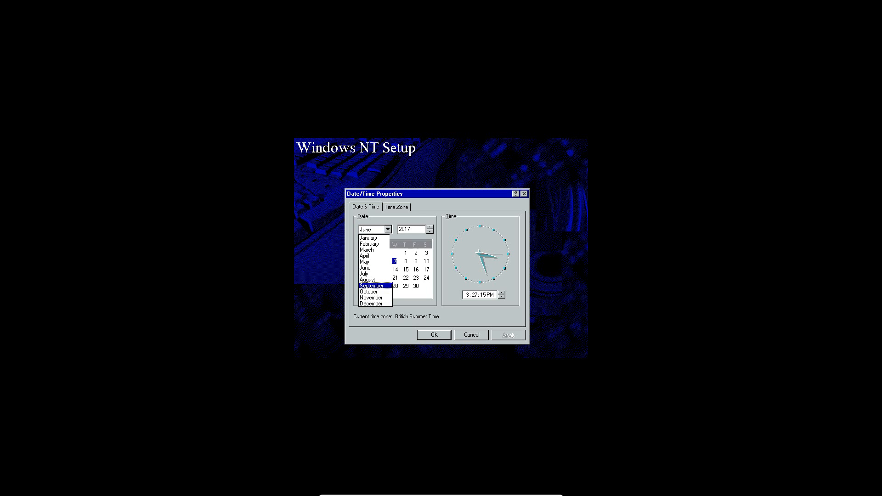
click(370, 286)
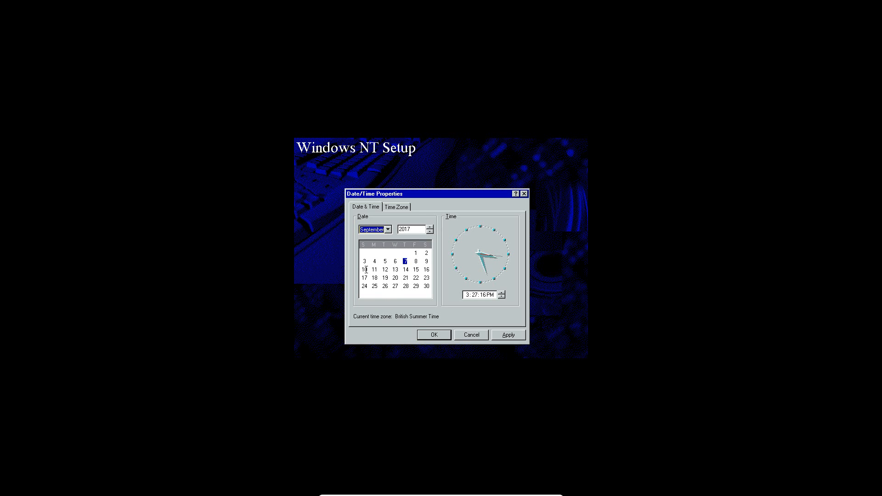
click(431, 231)
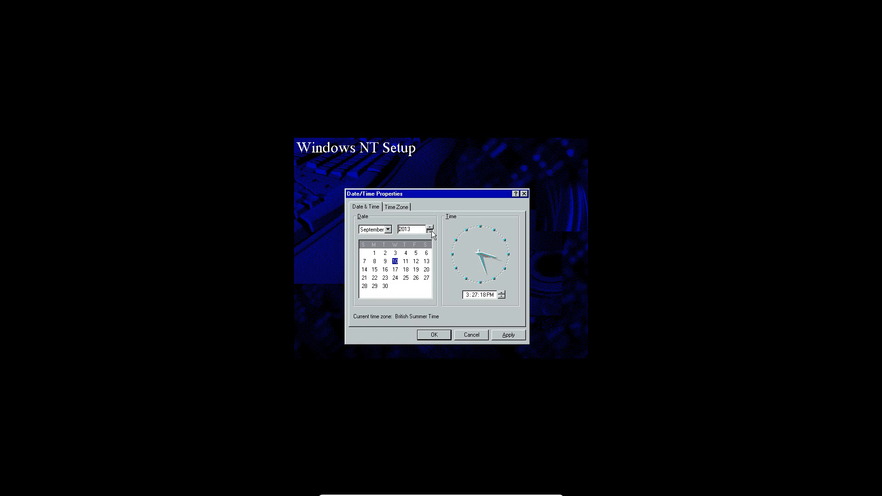
click(430, 231)
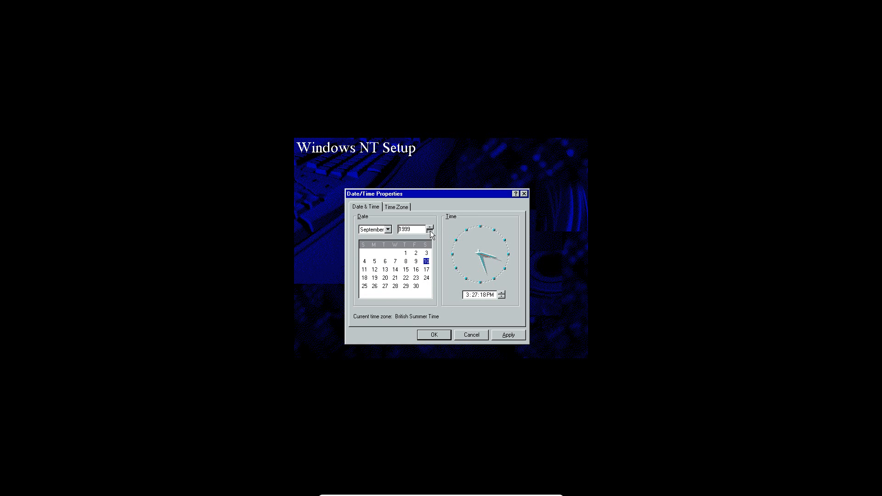
click(431, 231)
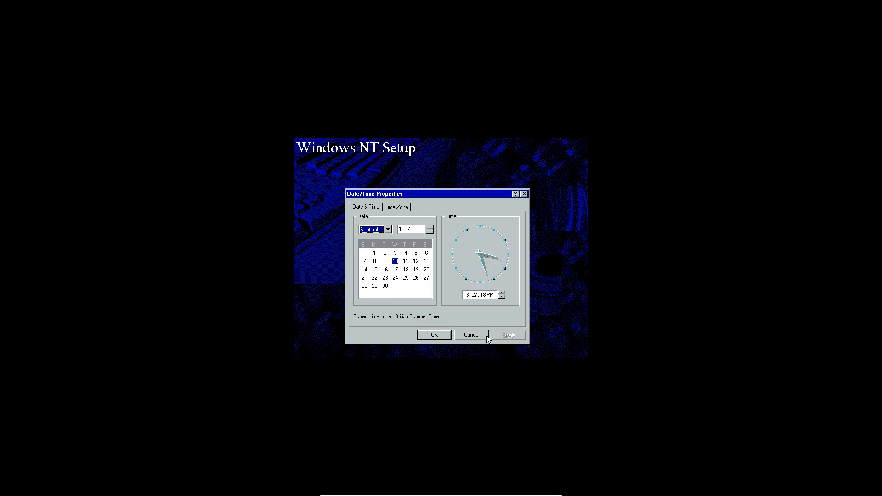
click(433, 335)
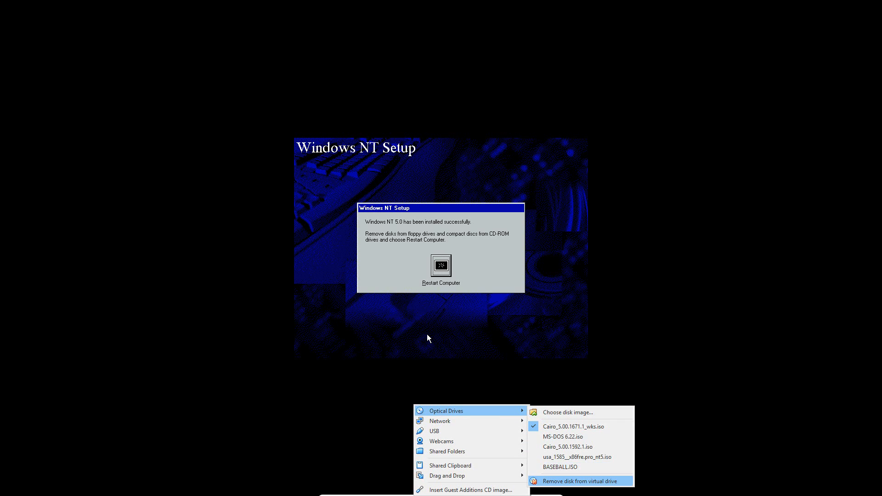
Eject the installation disc from the virtual drive and restart the computer.
click(574, 480)
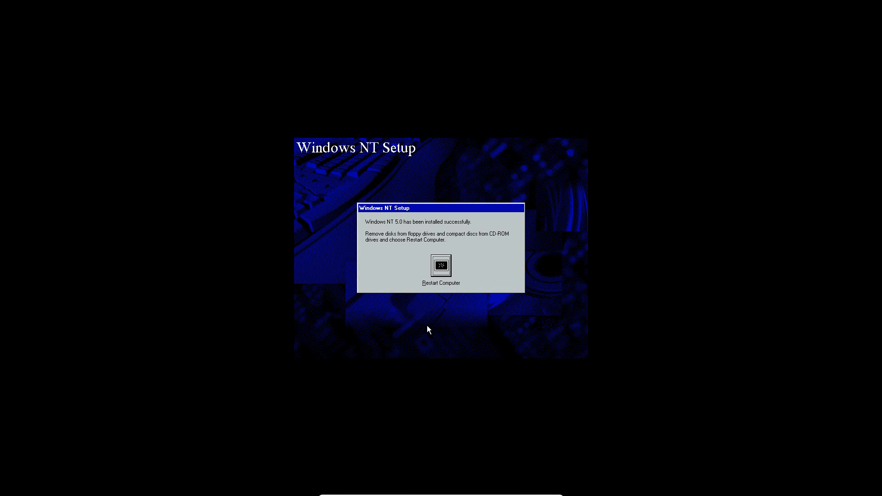
click(441, 265)
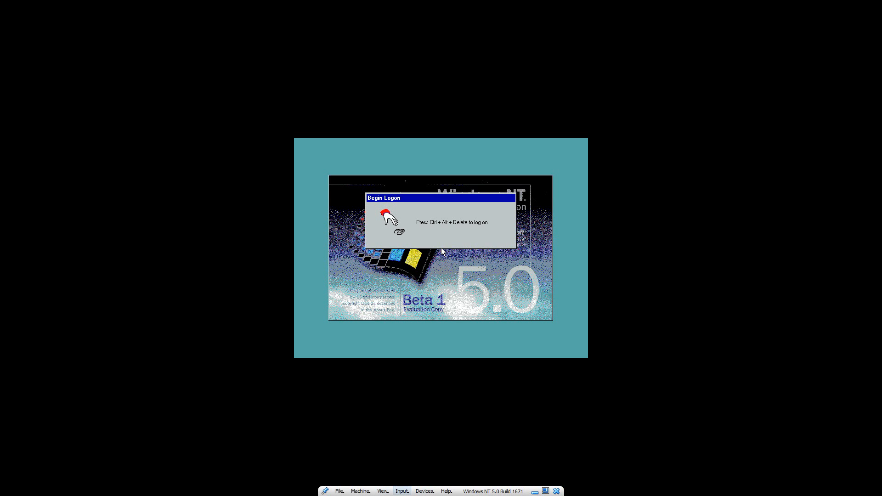
Send Ctrl-Alt-Del to the guest and log on as Administrator.
click(401, 491)
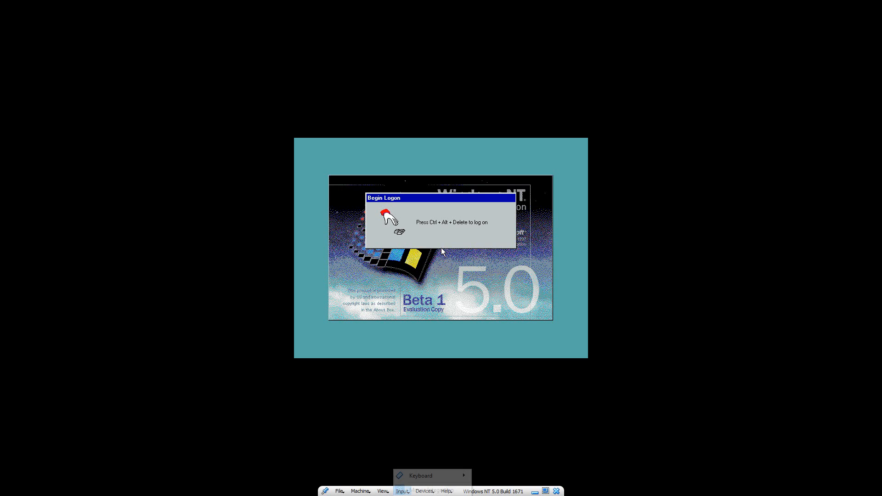
click(419, 475)
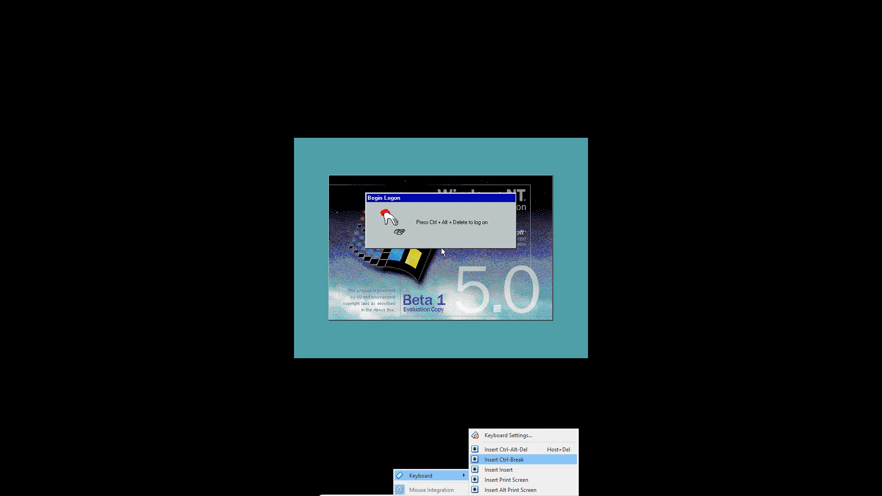
click(505, 448)
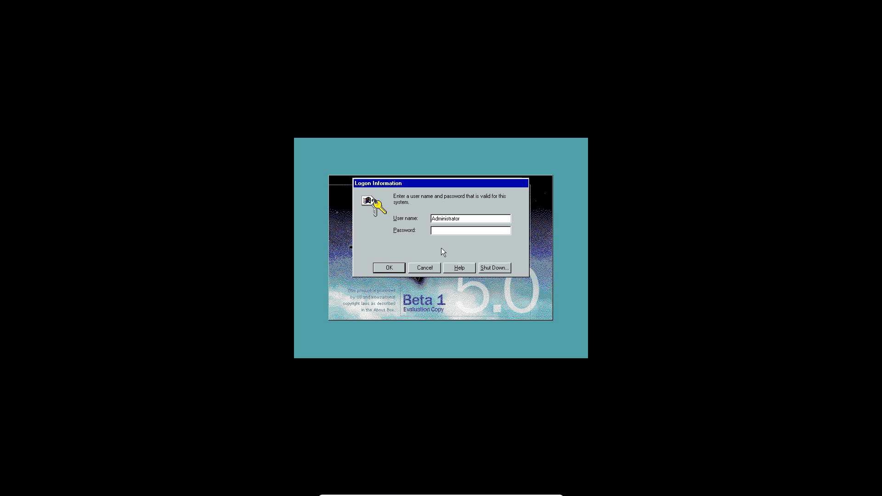
click(388, 267)
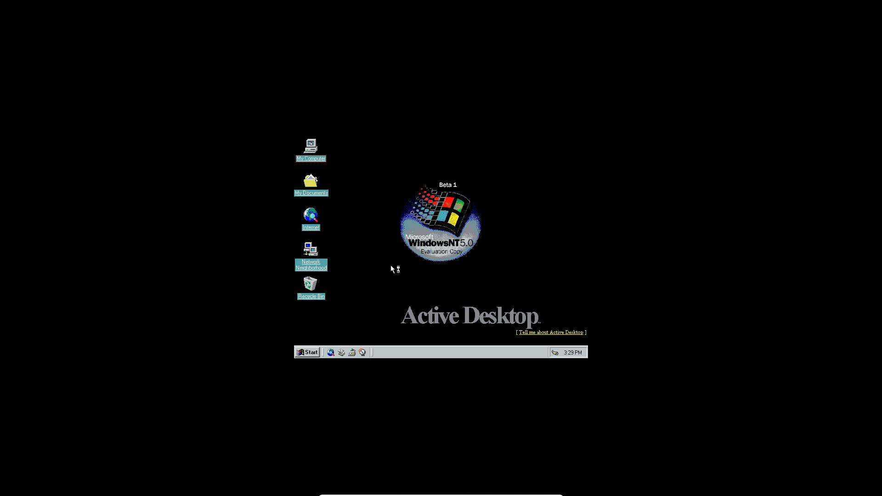
mouse_move(391, 268)
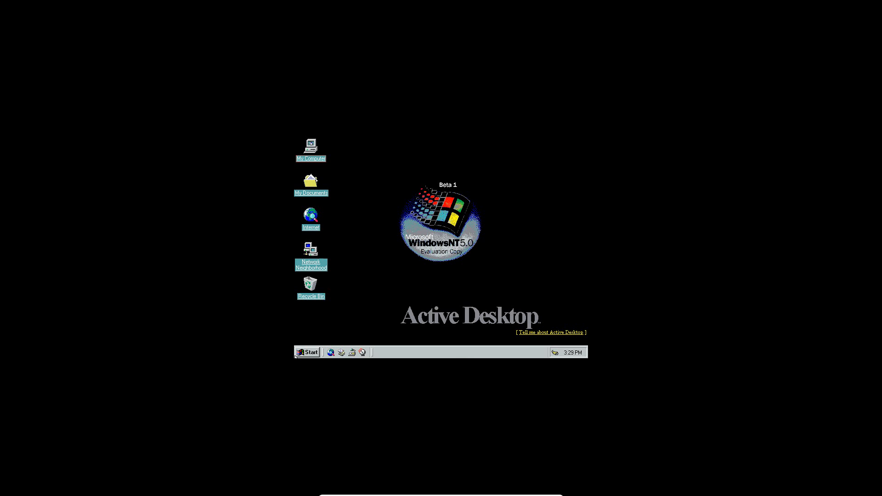
mouse_move(306, 352)
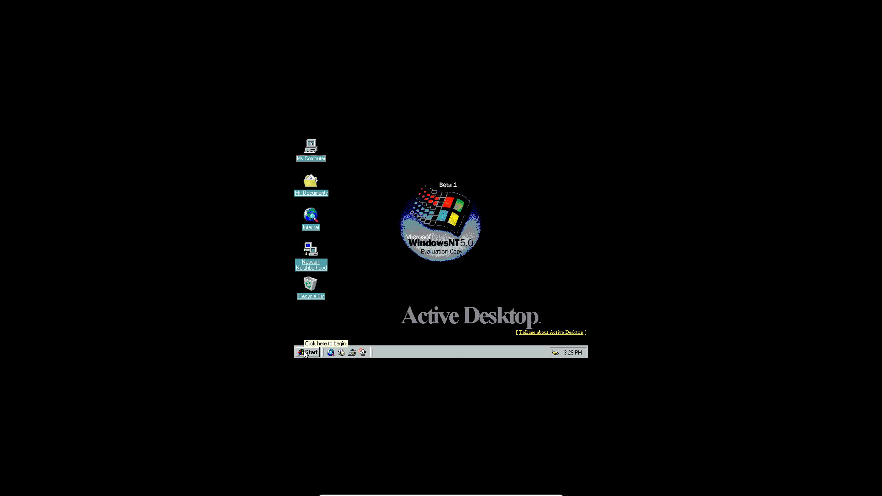
mouse_move(568, 216)
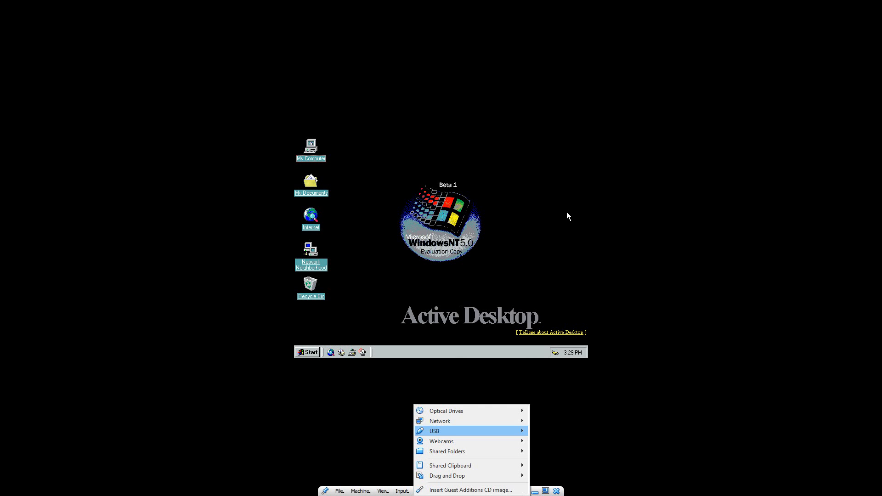
mouse_move(446, 411)
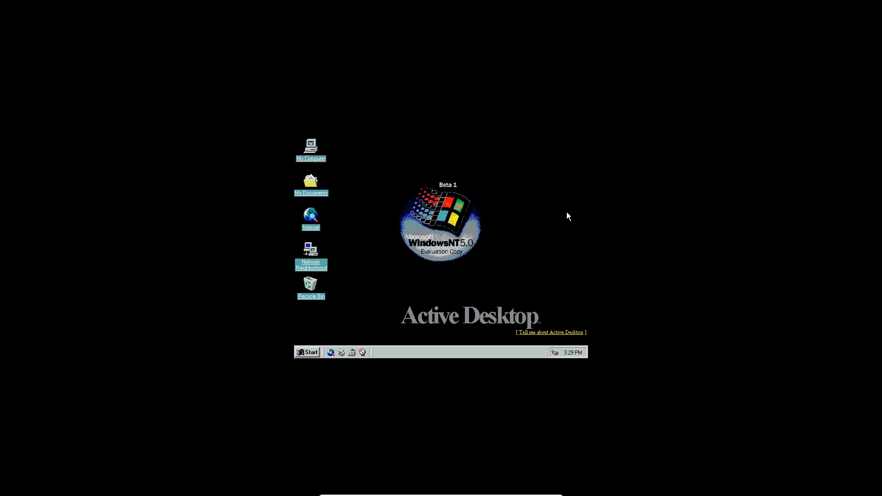
mouse_move(318, 356)
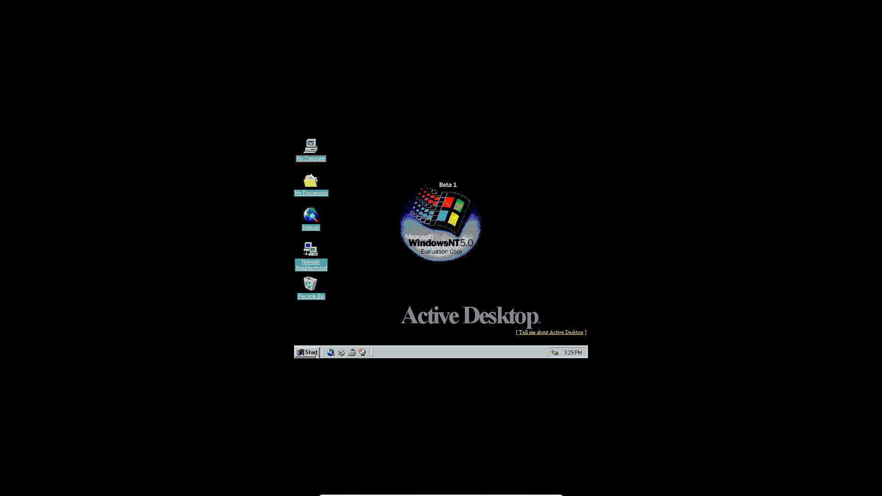
mouse_move(315, 343)
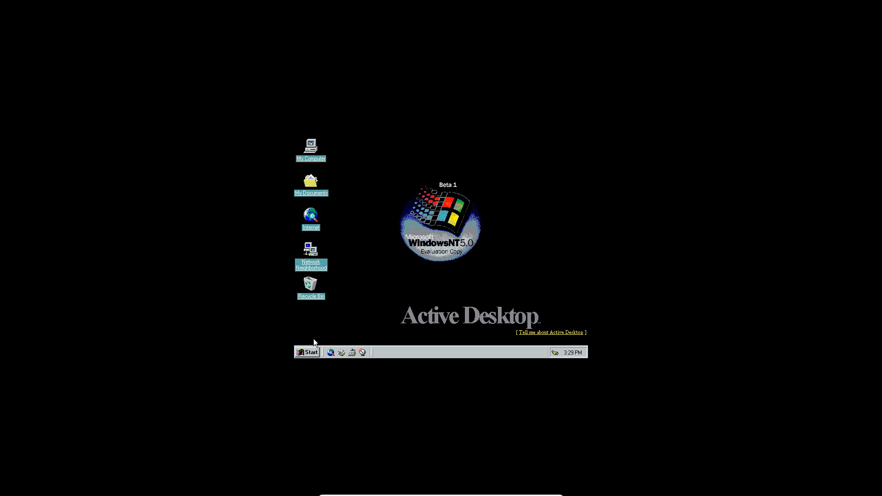
mouse_move(364, 289)
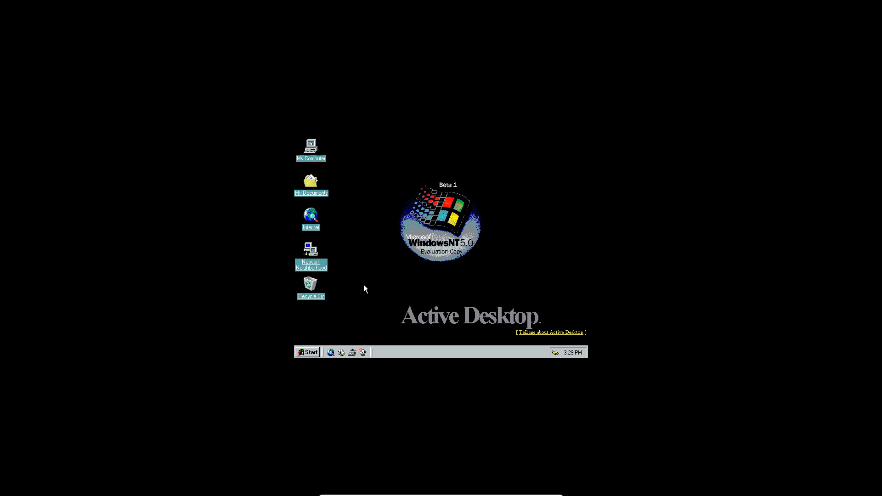
mouse_move(378, 267)
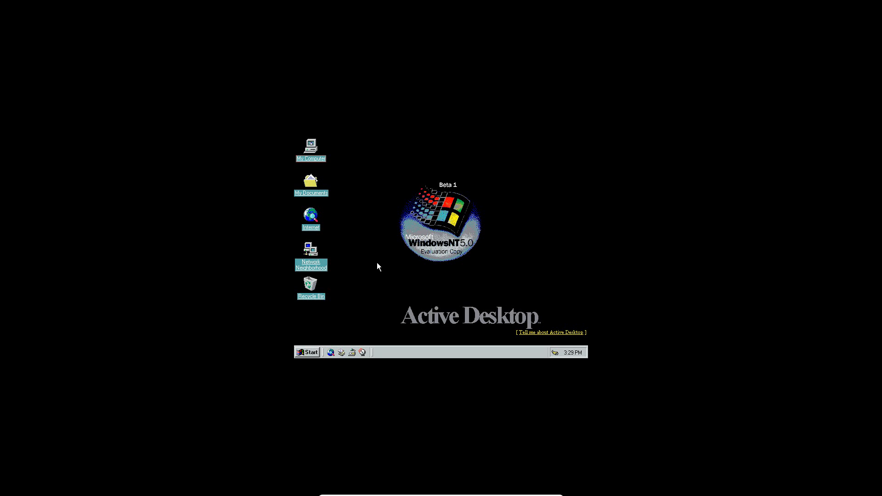
mouse_move(308, 352)
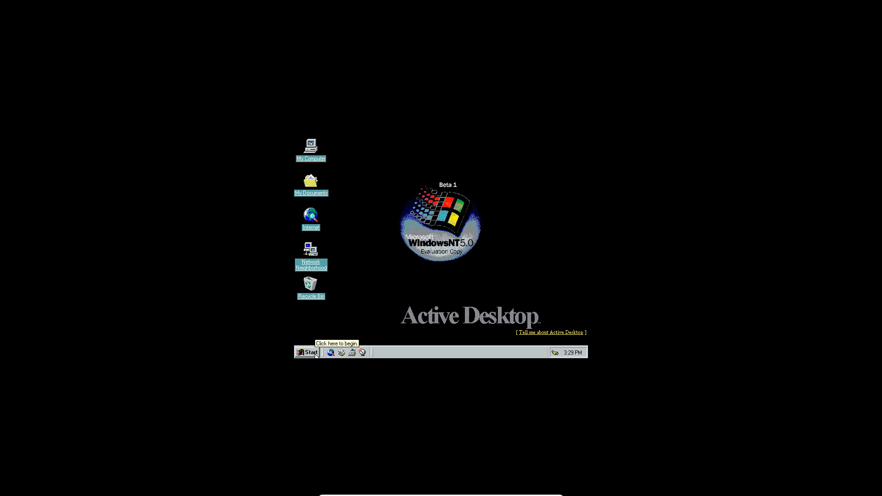
Bring up the Start menu once the Windows NT 5.0 desktop has loaded.
click(307, 353)
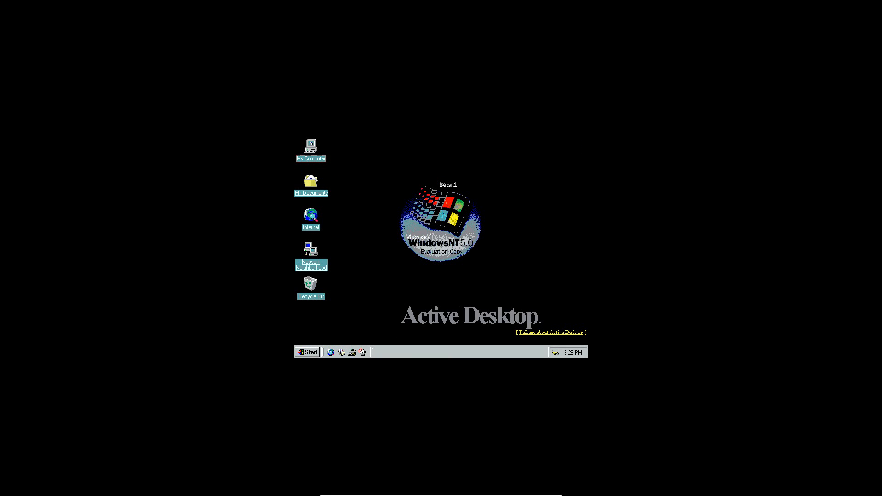
Launch Control Panel from the Start menu, maximize it and go into Multimedia.
click(306, 352)
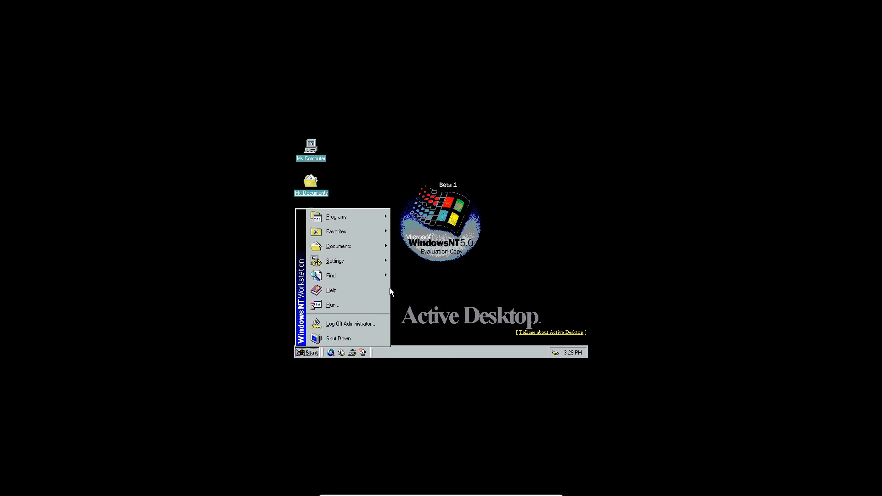
mouse_move(335, 260)
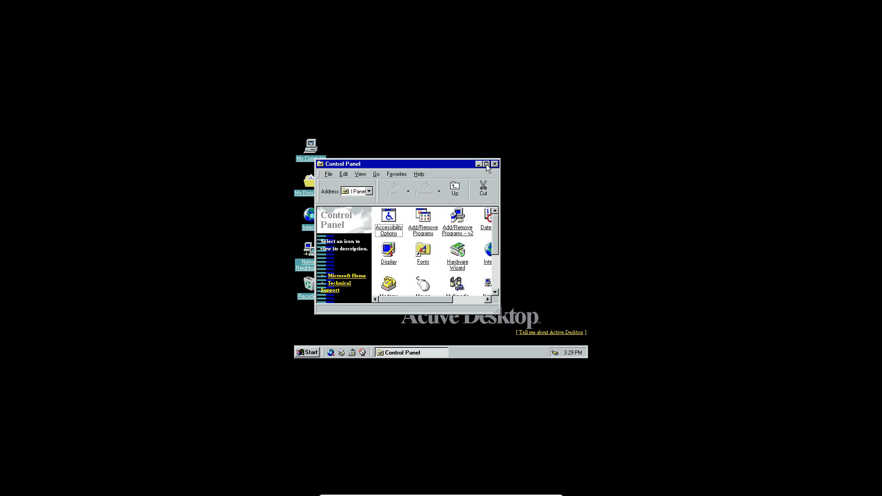
click(486, 163)
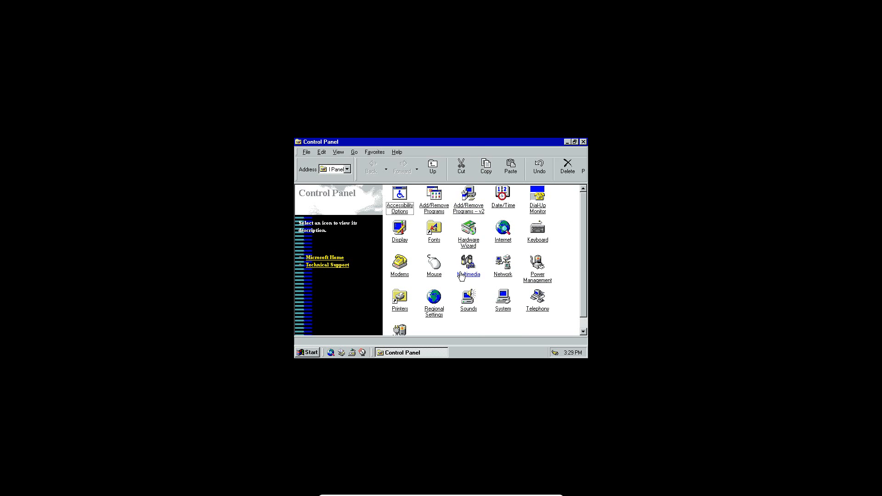
double_click(468, 263)
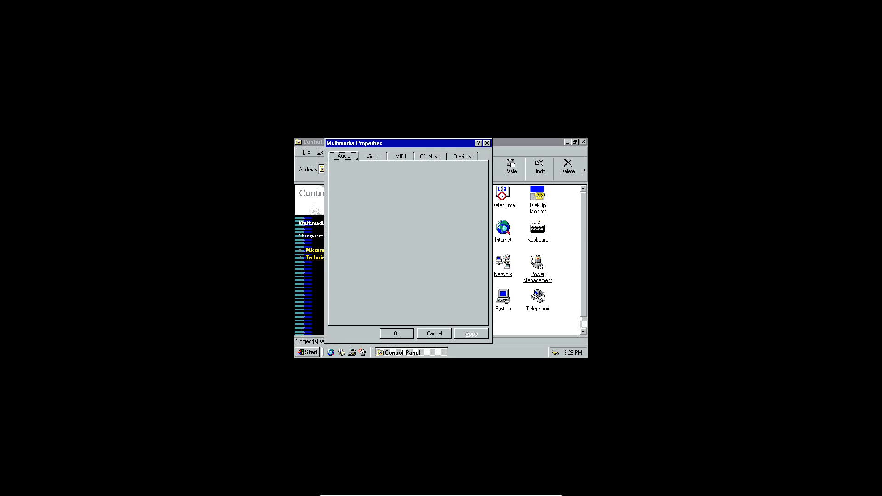
Add a new audio device using the Creative Labs Sound Blaster 1.X, Pro, 16 driver.
click(462, 156)
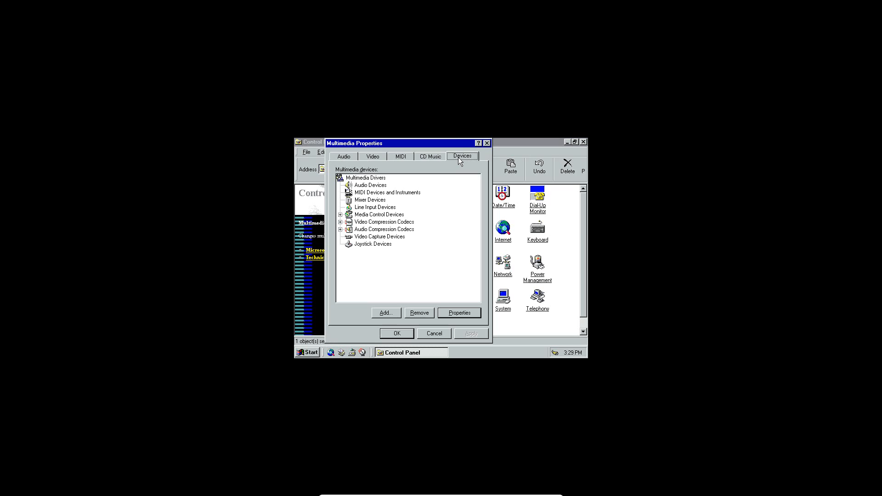
click(370, 185)
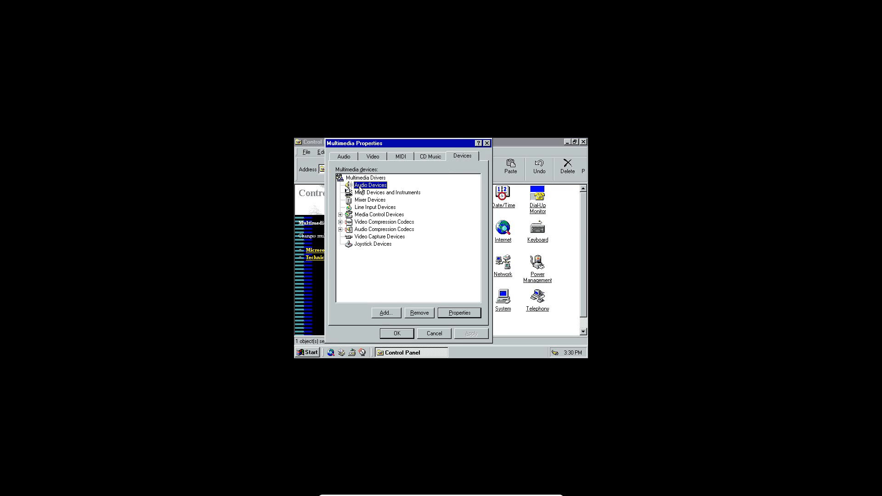
click(386, 312)
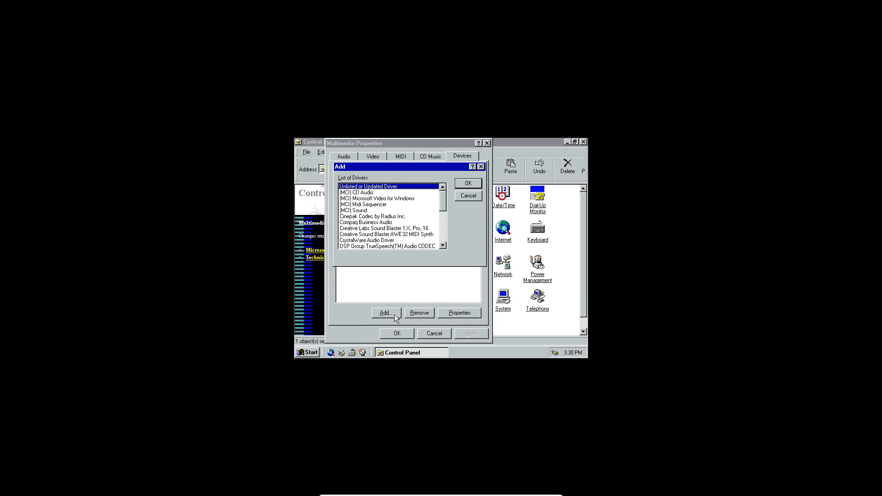
mouse_move(371, 271)
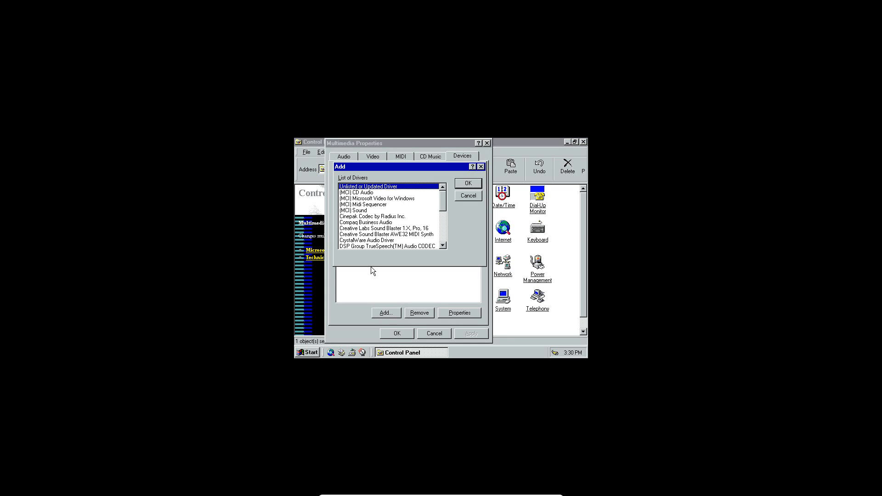
click(383, 228)
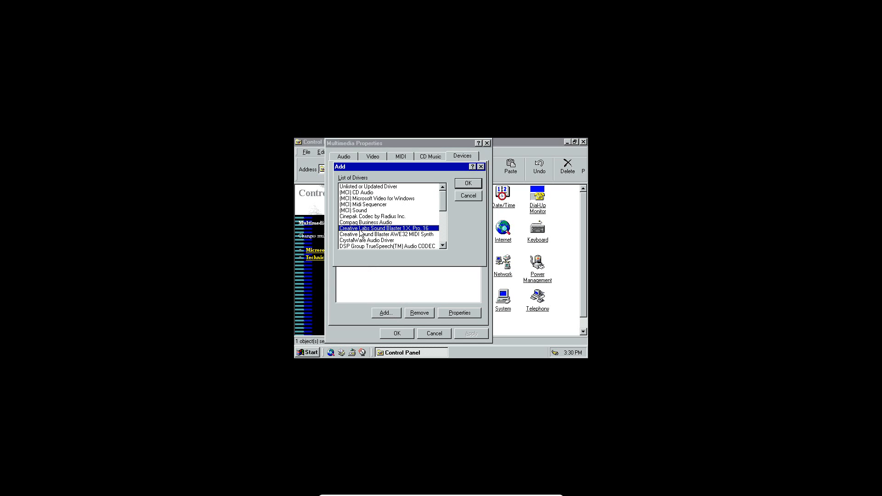
mouse_move(353, 244)
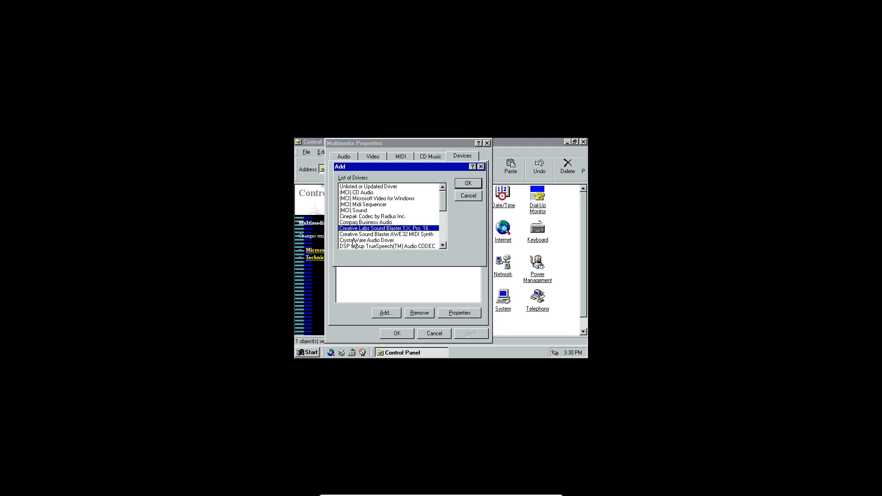
mouse_move(390, 240)
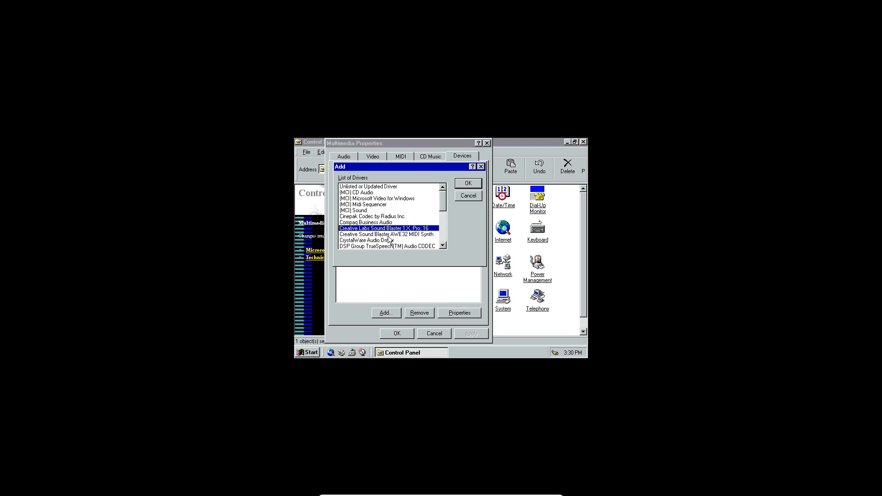
click(467, 183)
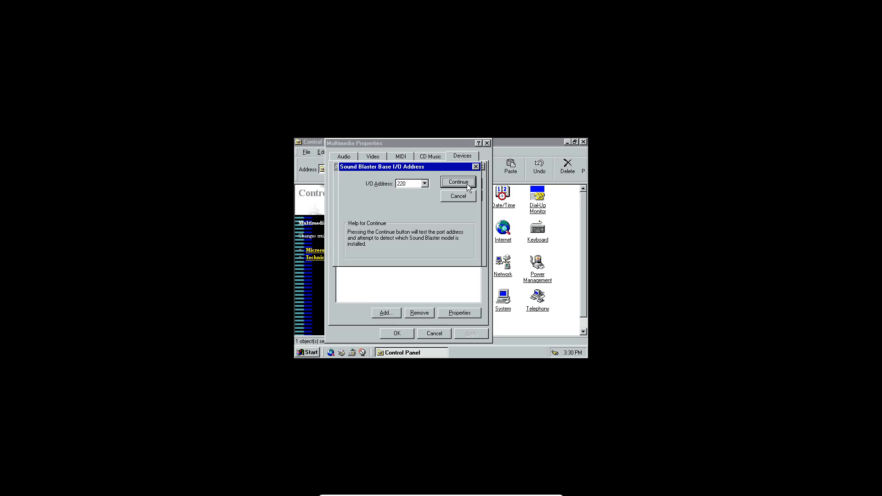
mouse_move(421, 190)
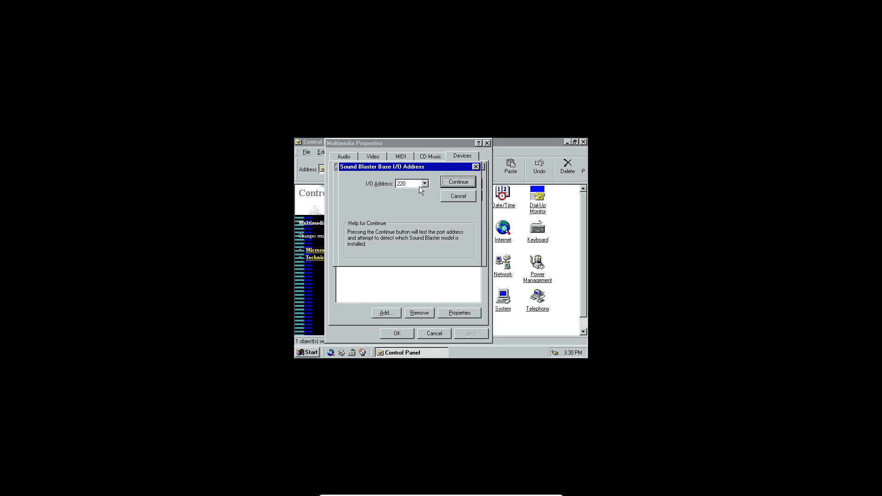
Accept base I/O address 220 and configure the Sound Blaster 16 with MPU401 disabled.
click(458, 182)
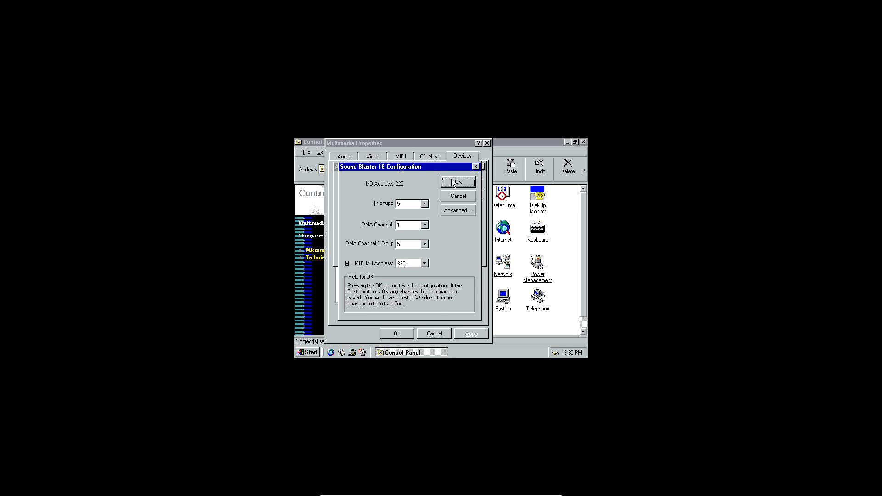
mouse_move(430, 268)
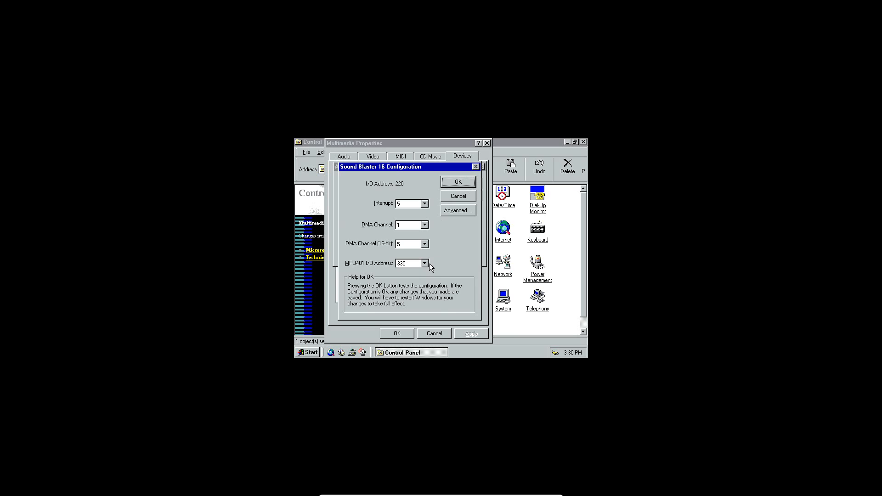
mouse_move(424, 267)
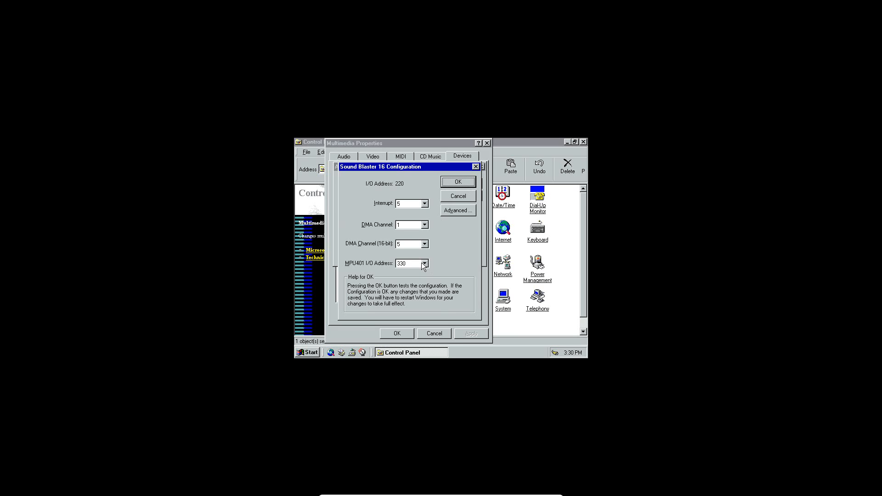
click(423, 264)
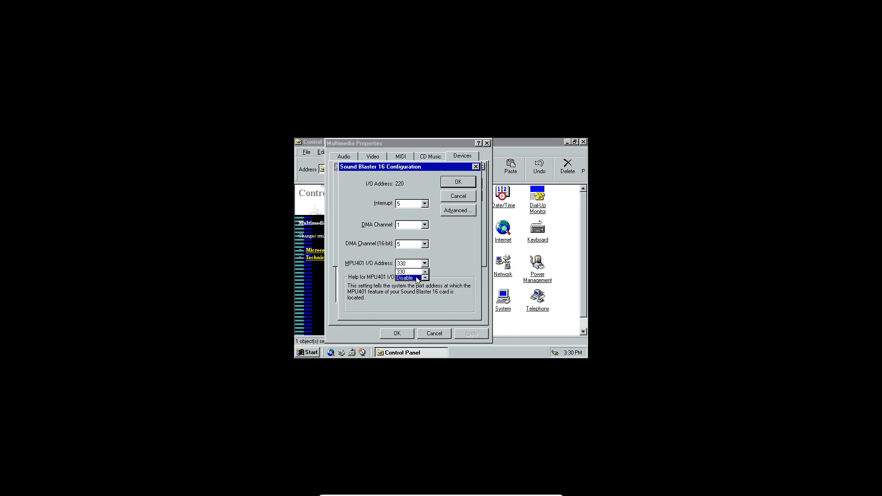
click(405, 278)
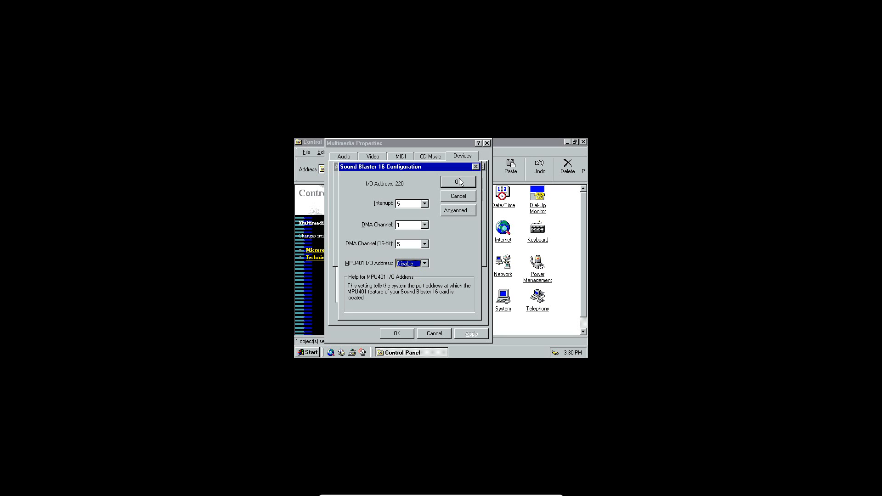
click(458, 181)
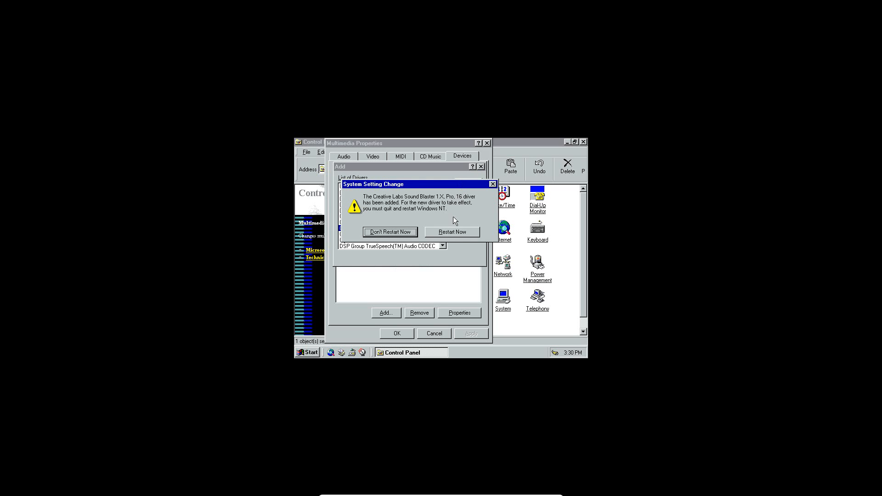
Restart Windows NT for the driver to take effect and eject the virtual disc.
click(452, 232)
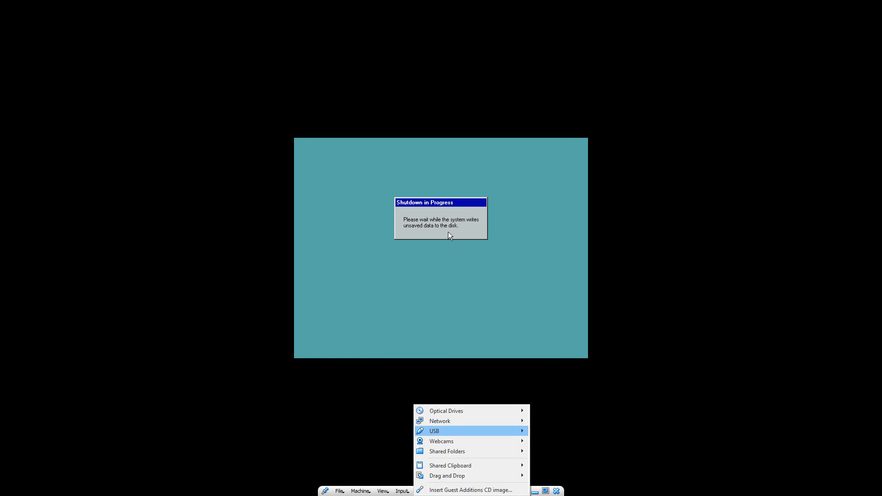
mouse_move(445, 410)
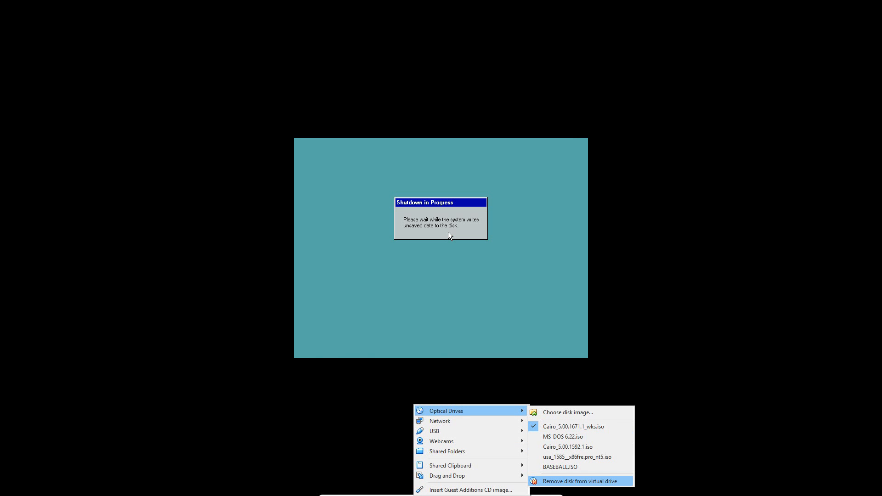
click(574, 481)
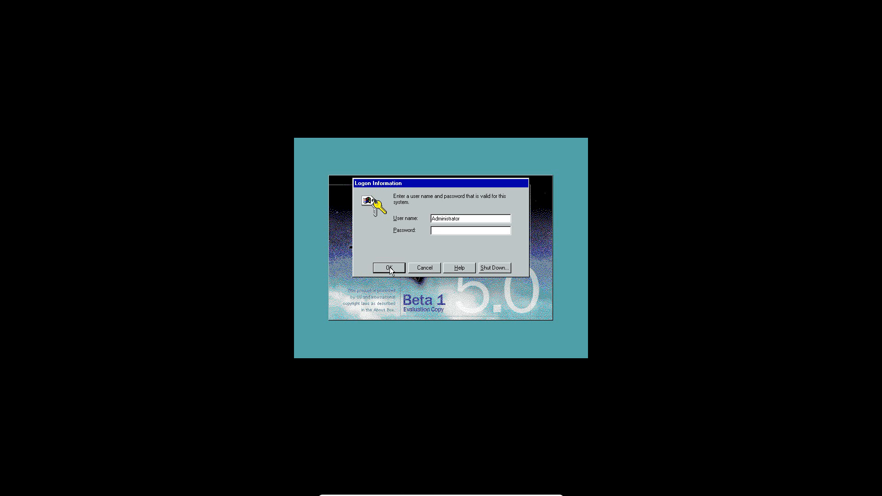
Confirm the Logon Information dialog to sign back into the rebooted NT guest.
click(388, 268)
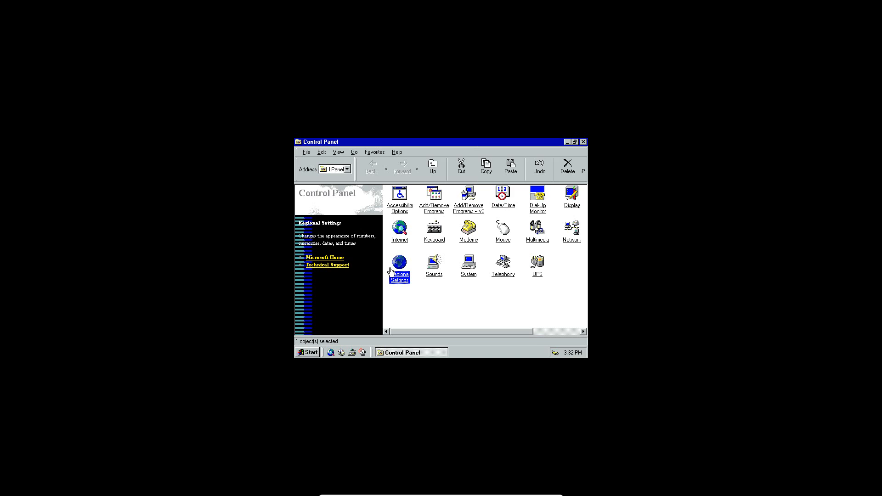
mouse_move(518, 278)
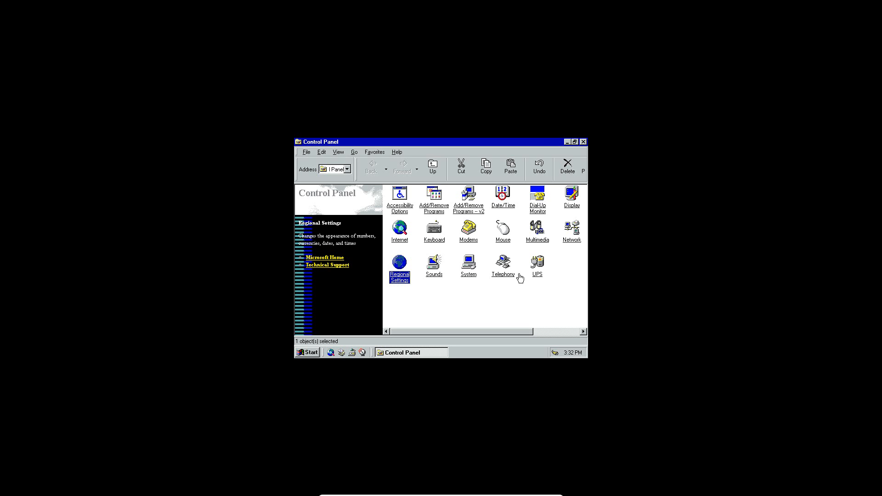
mouse_move(582, 142)
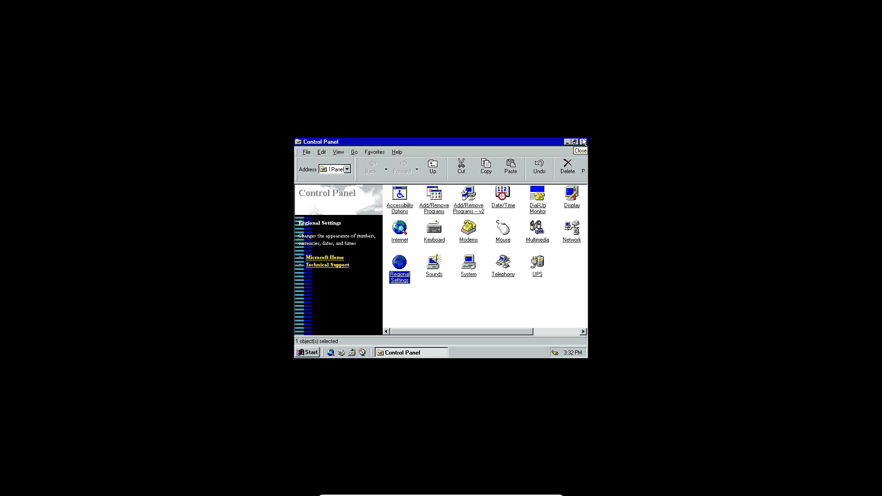